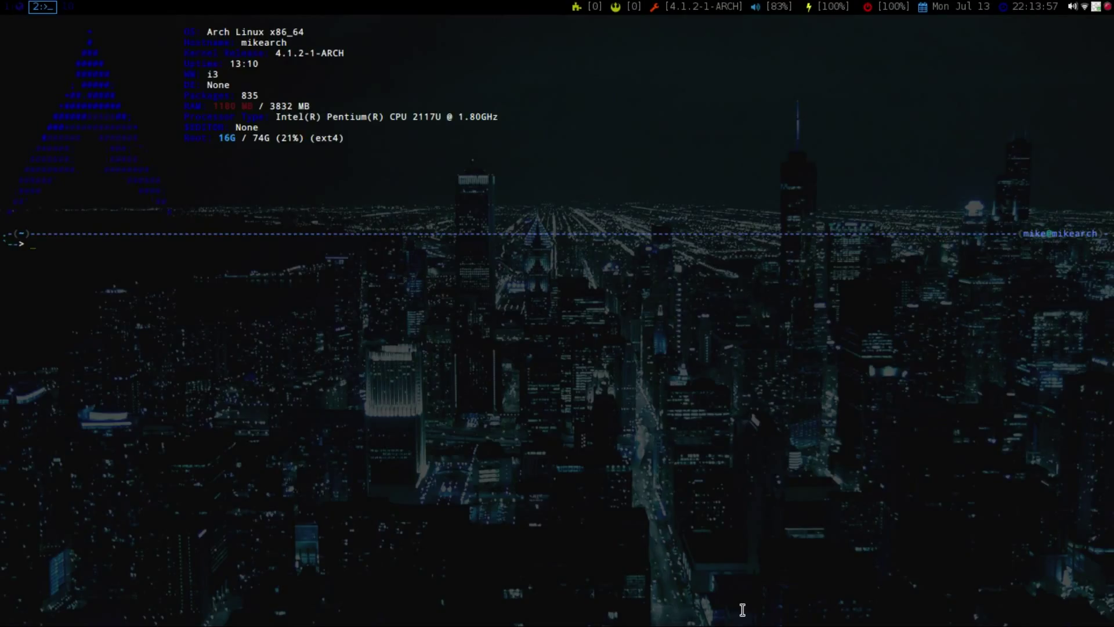
Install awesome and vicious via pacman, then begin a sudo command for .xinitrc
type("s")
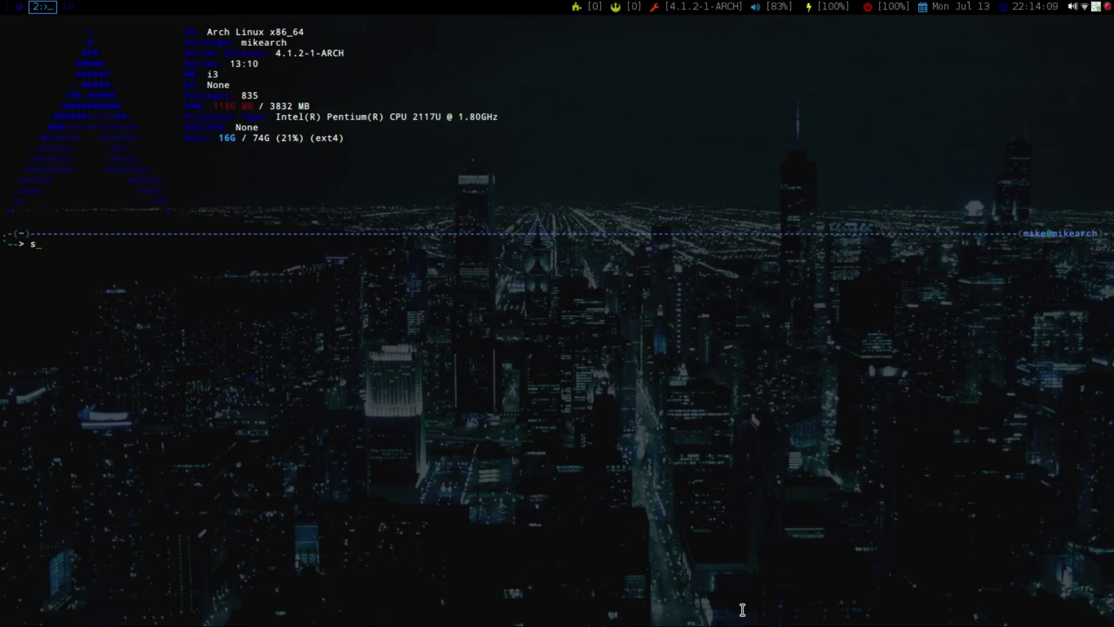
type("udo pacman")
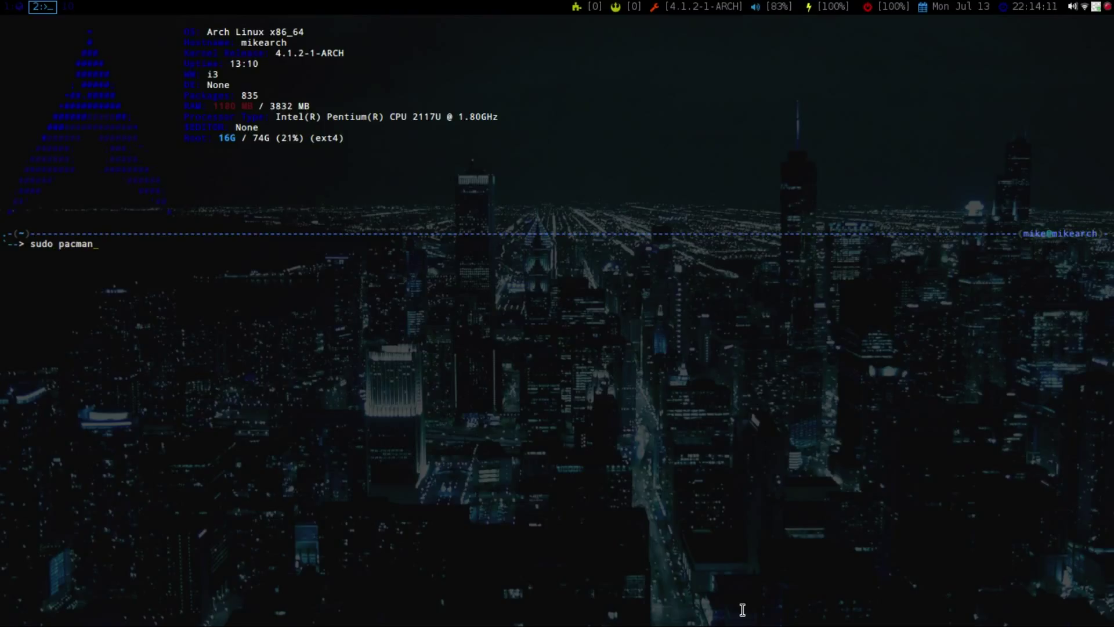
type("-S")
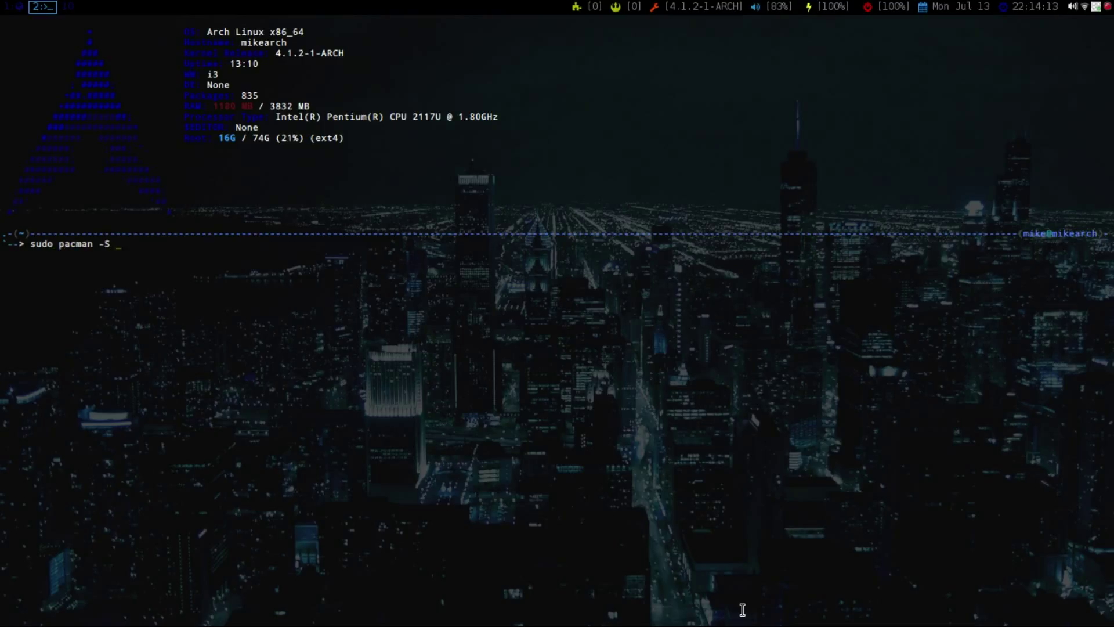
type("awes")
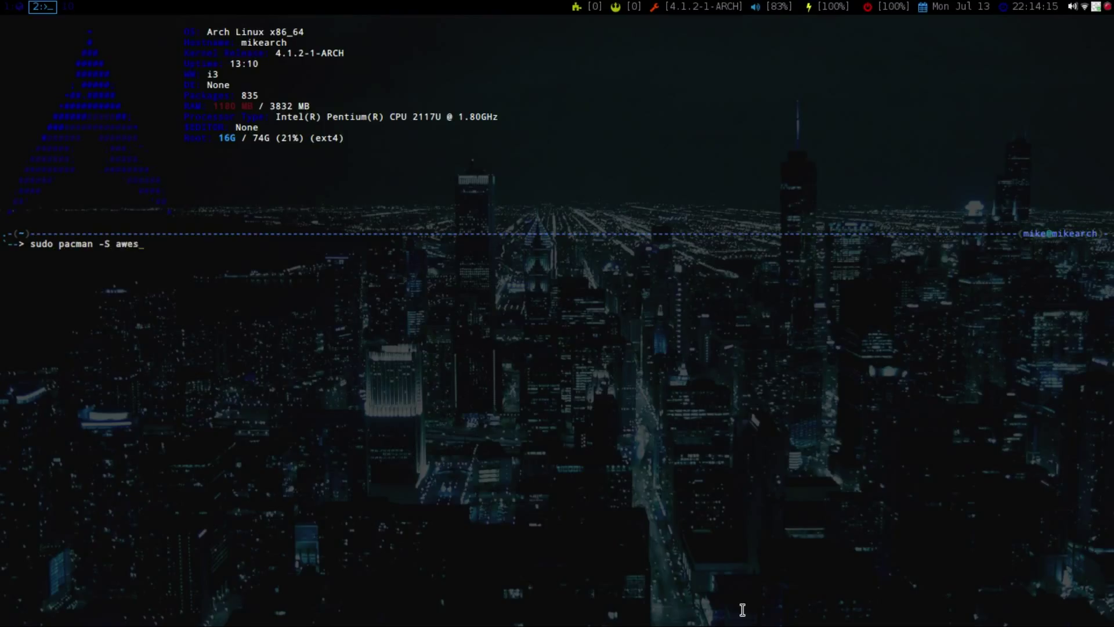
type("ome")
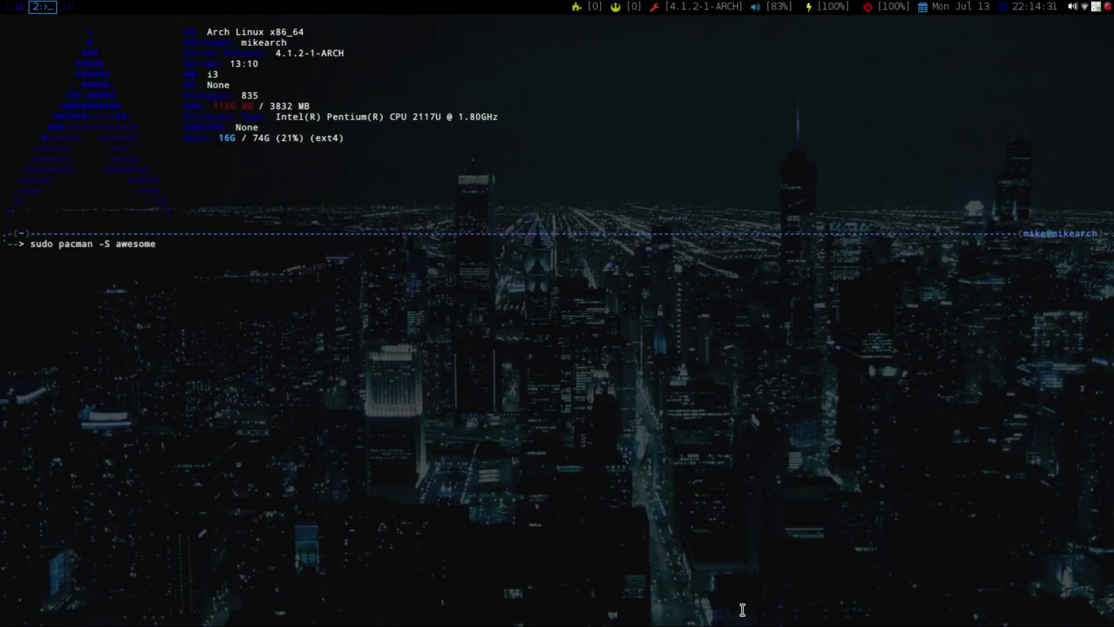
type("v")
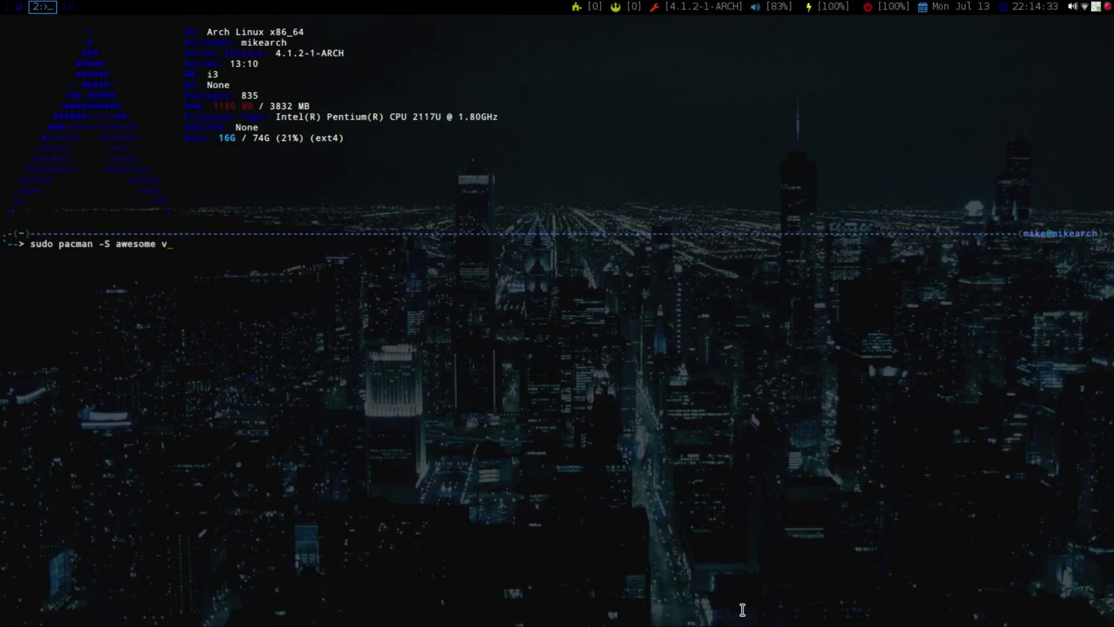
type("ic")
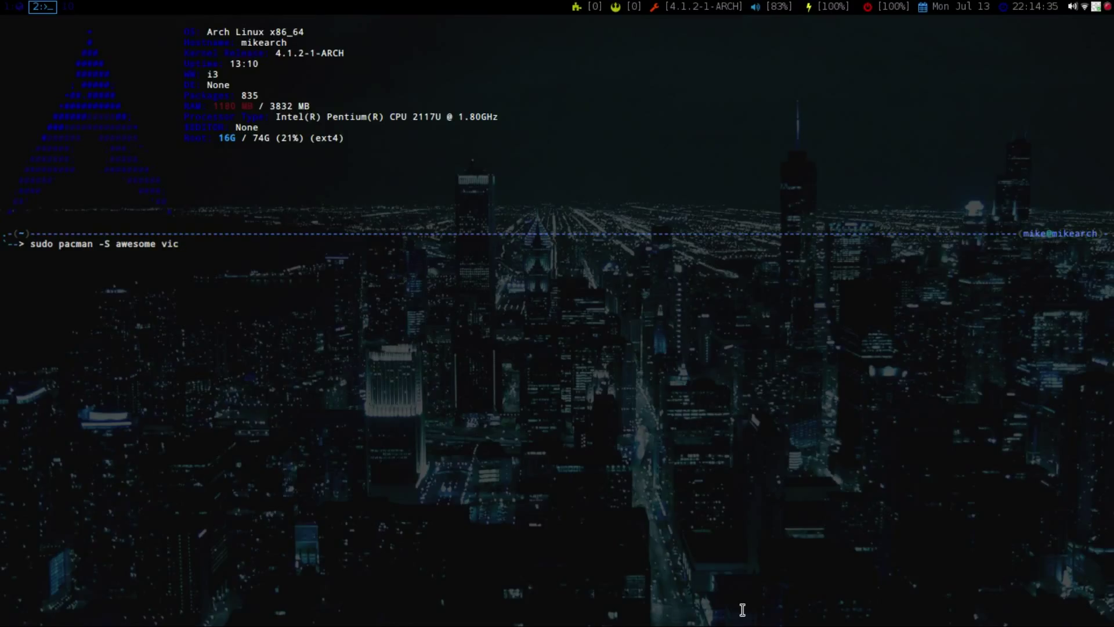
type("iou")
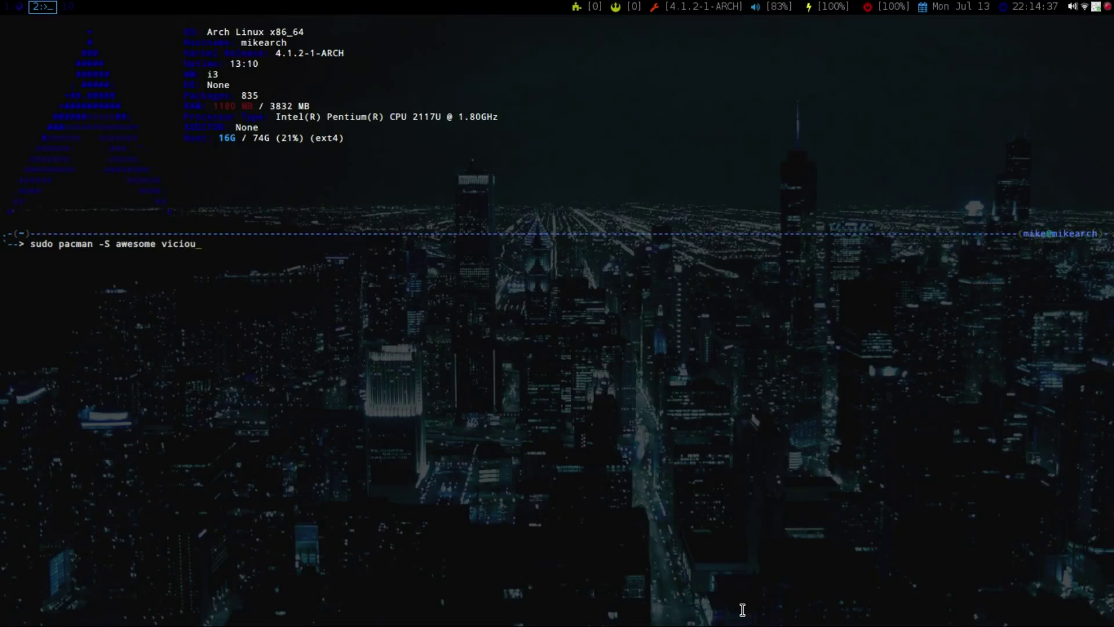
key("Return")
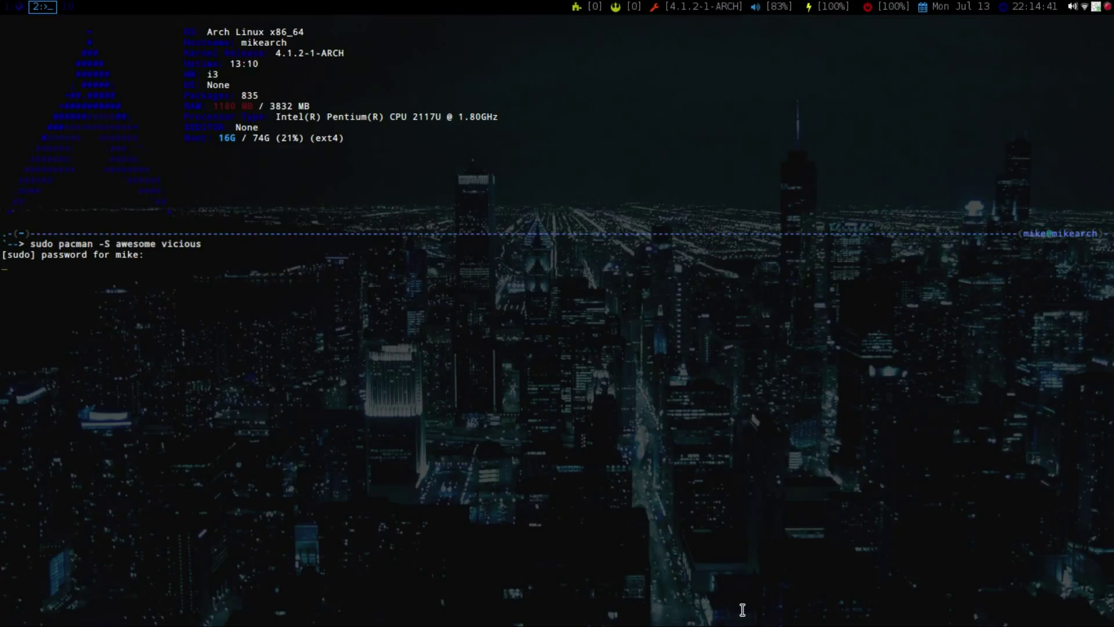
type("y")
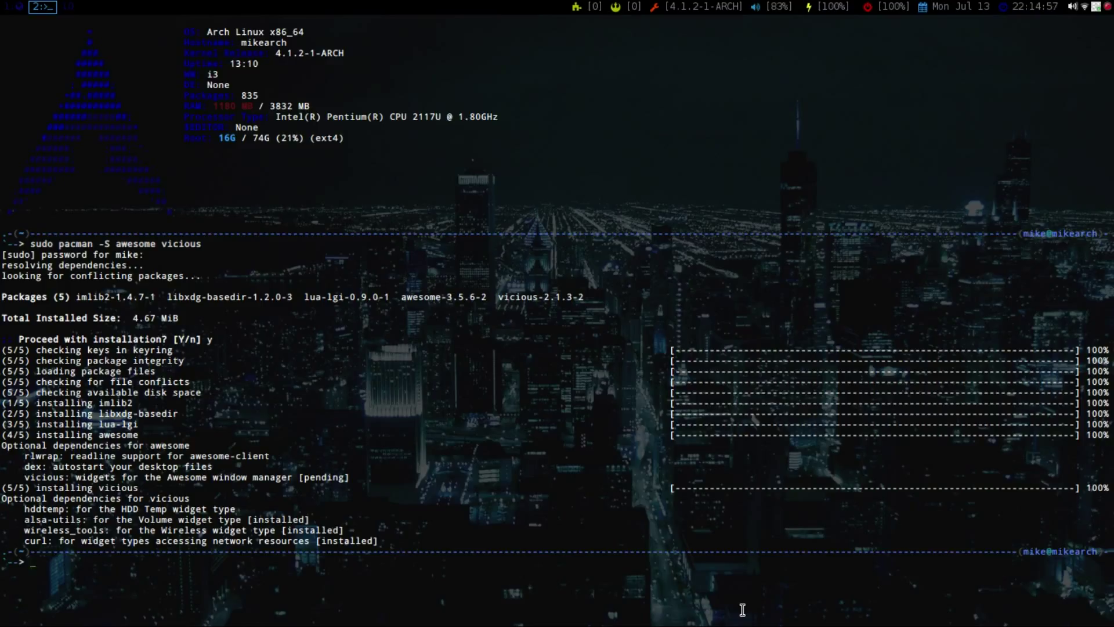
type("sudo")
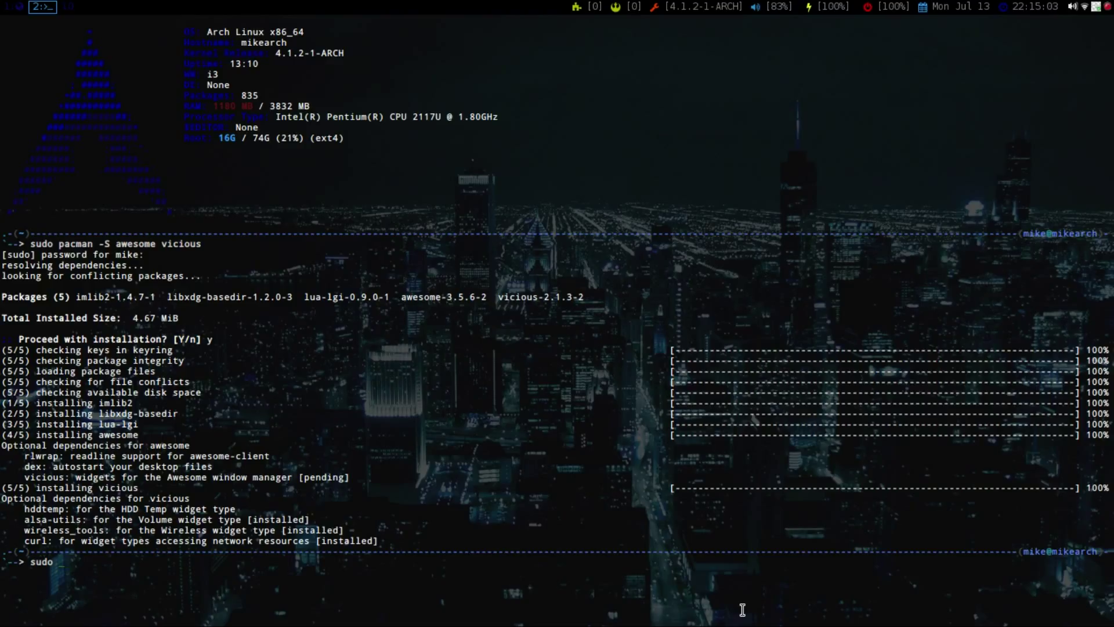
type("xin")
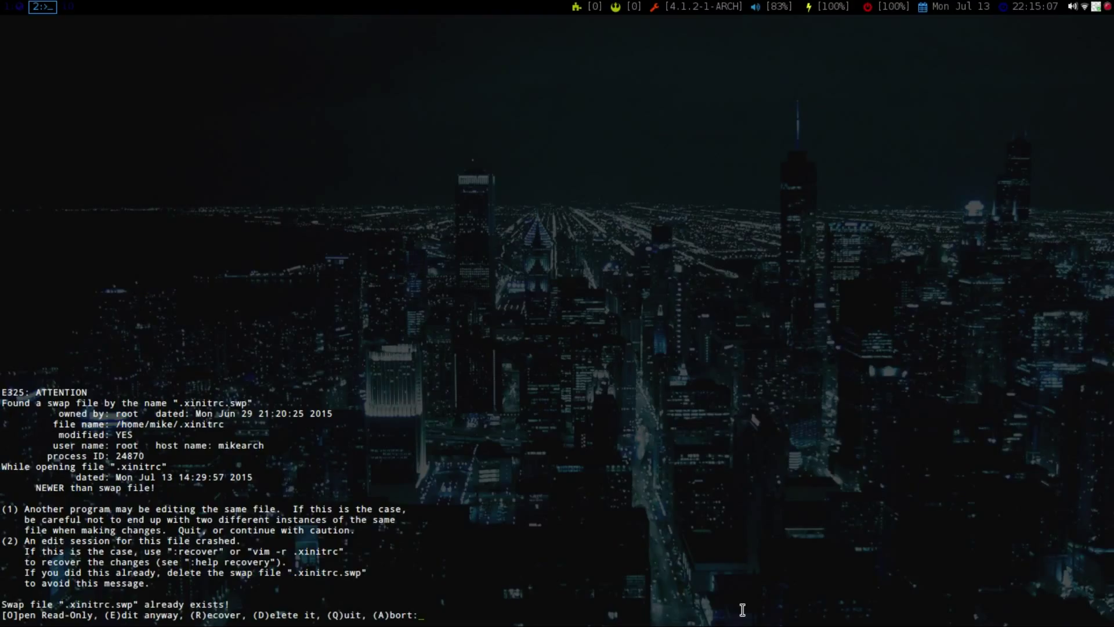
Edit .xinitrc past the swap warning to exec awesome, adding volumeicon and nm-applet
key("e")
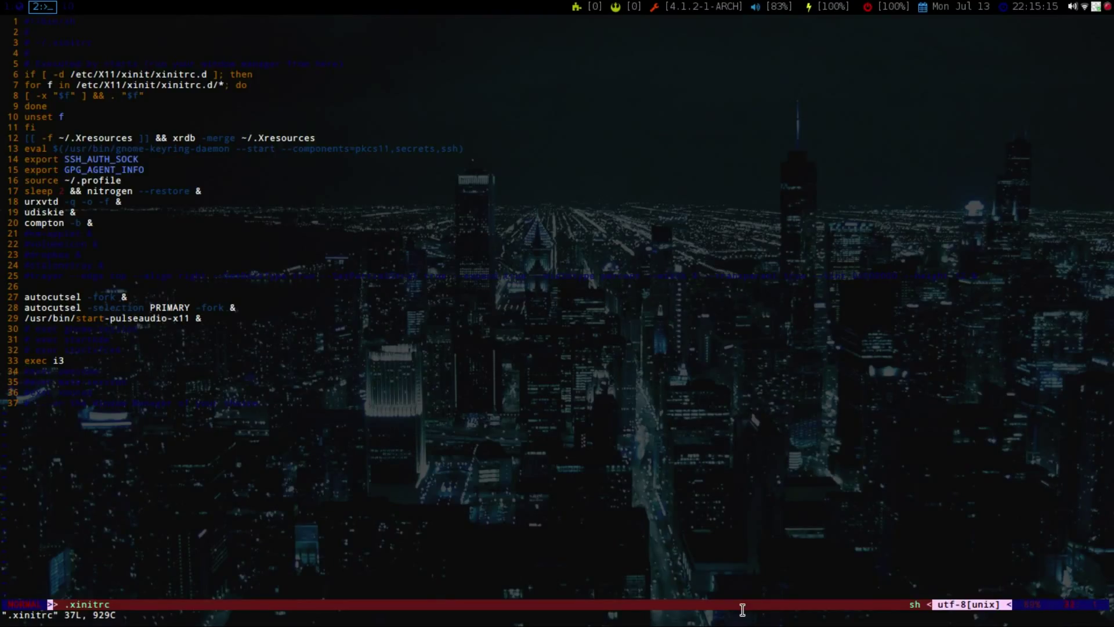
key("i")
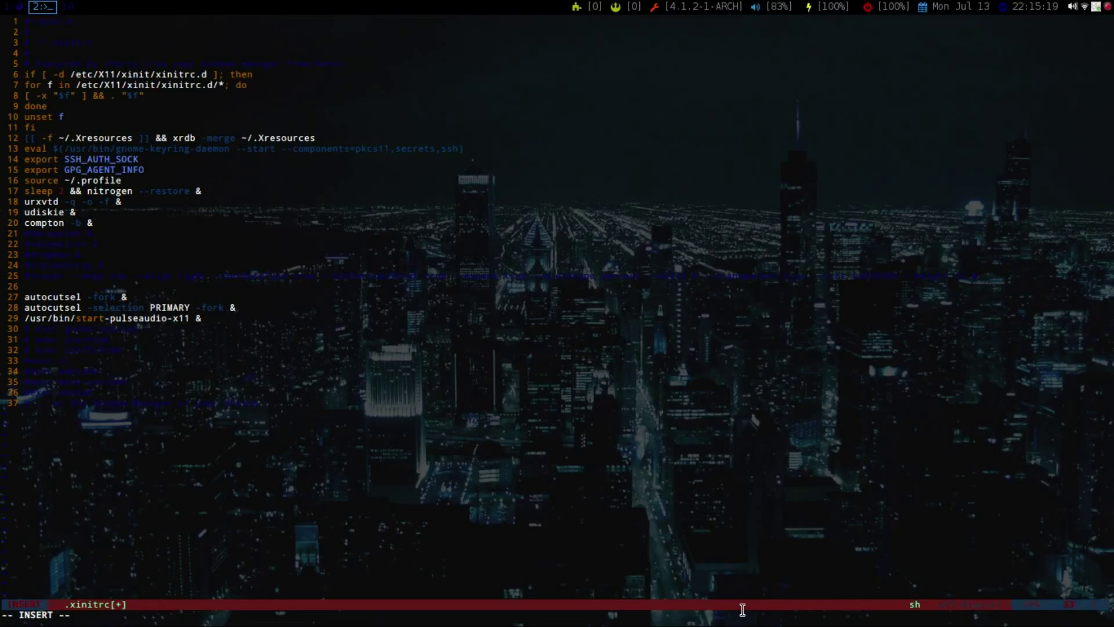
type("exec awesome")
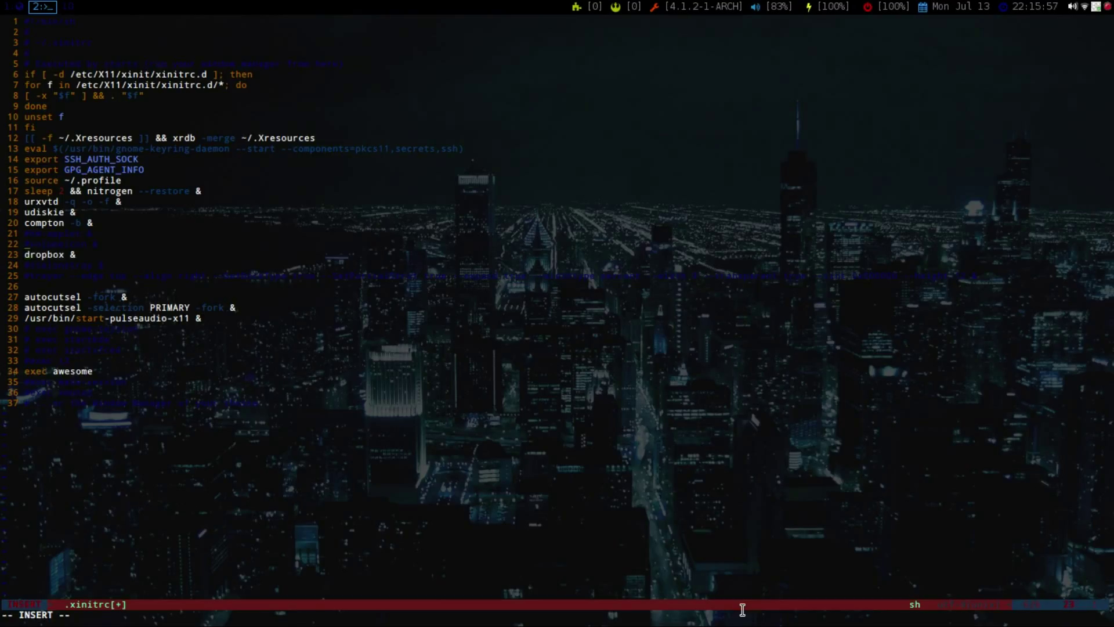
type("volumeicon &")
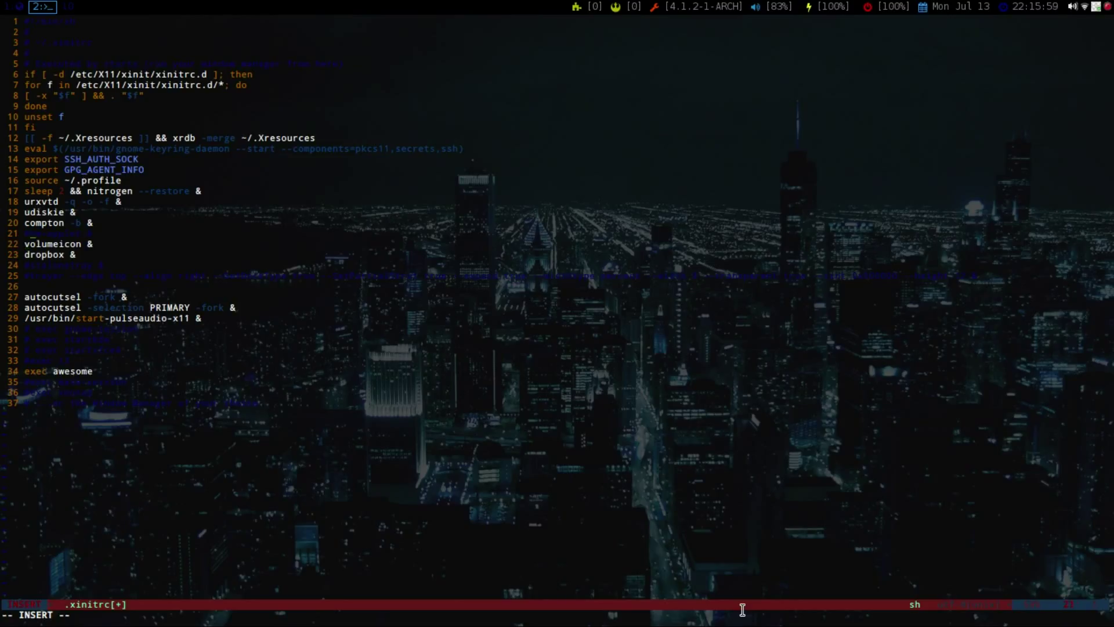
type("nm-applet &")
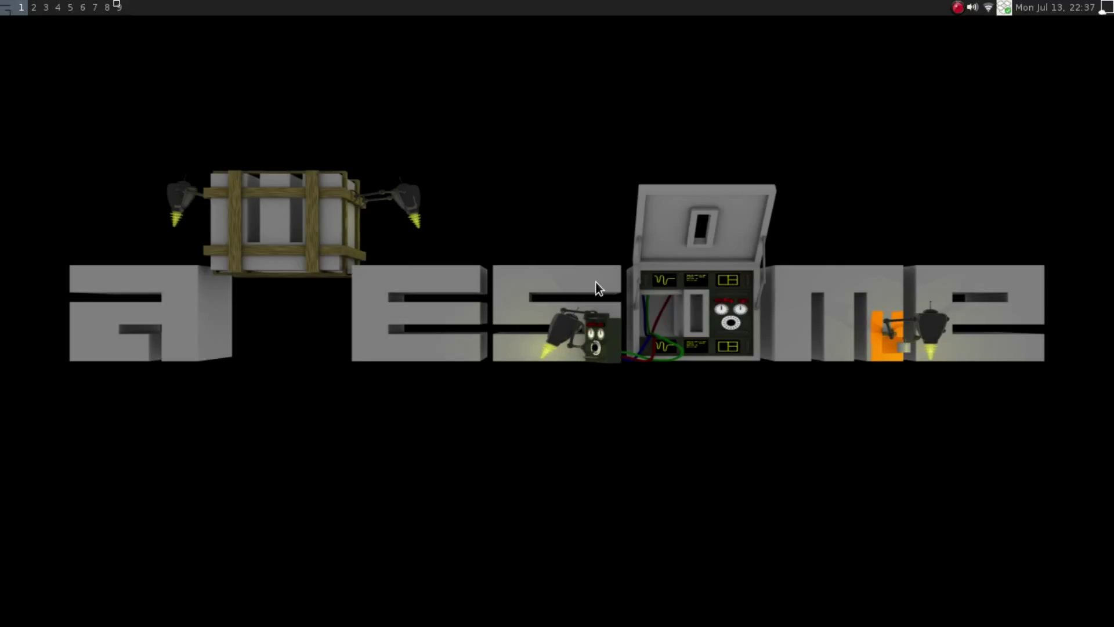
mouse_move(526, 234)
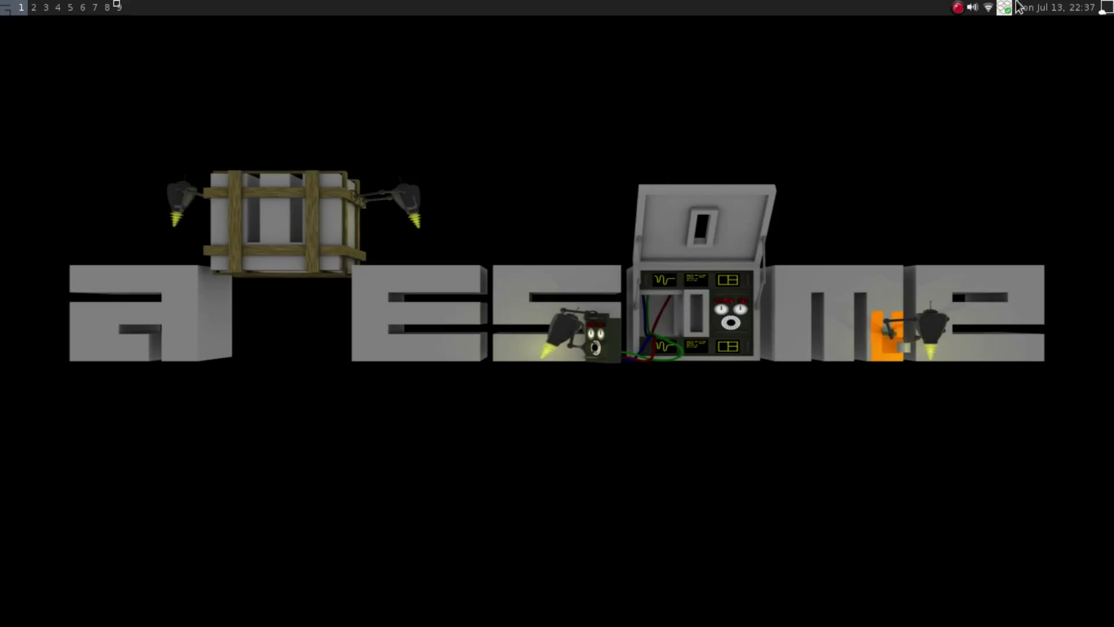
mouse_move(1005, 7)
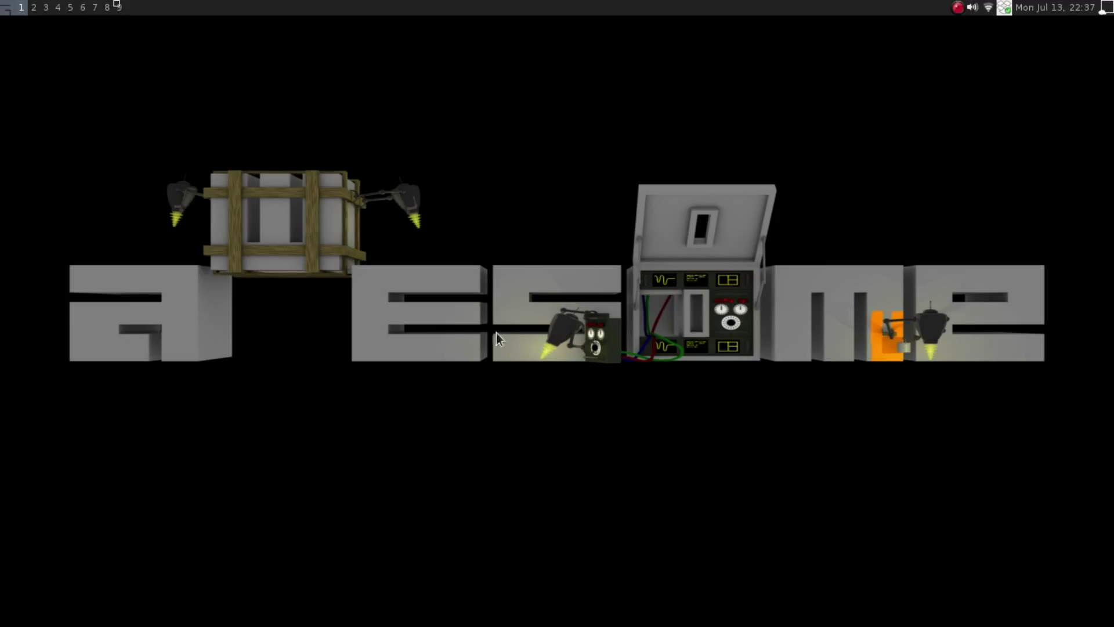
mouse_move(467, 504)
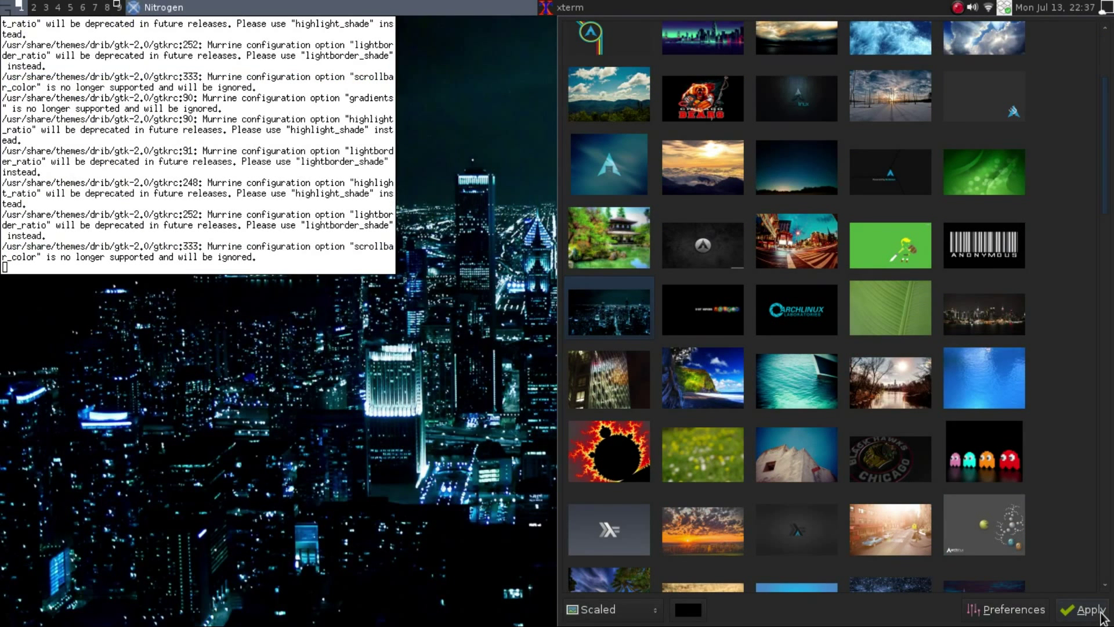
Apply the night city skyline image as the desktop wallpaper in Nitrogen
left_click(1090, 608)
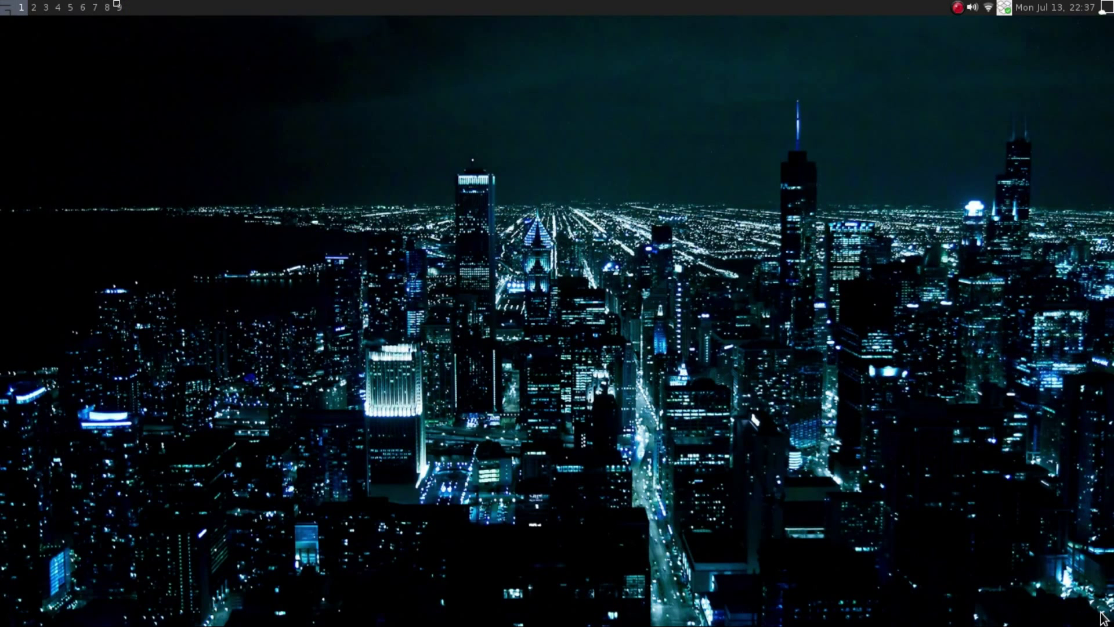
mouse_move(6, 18)
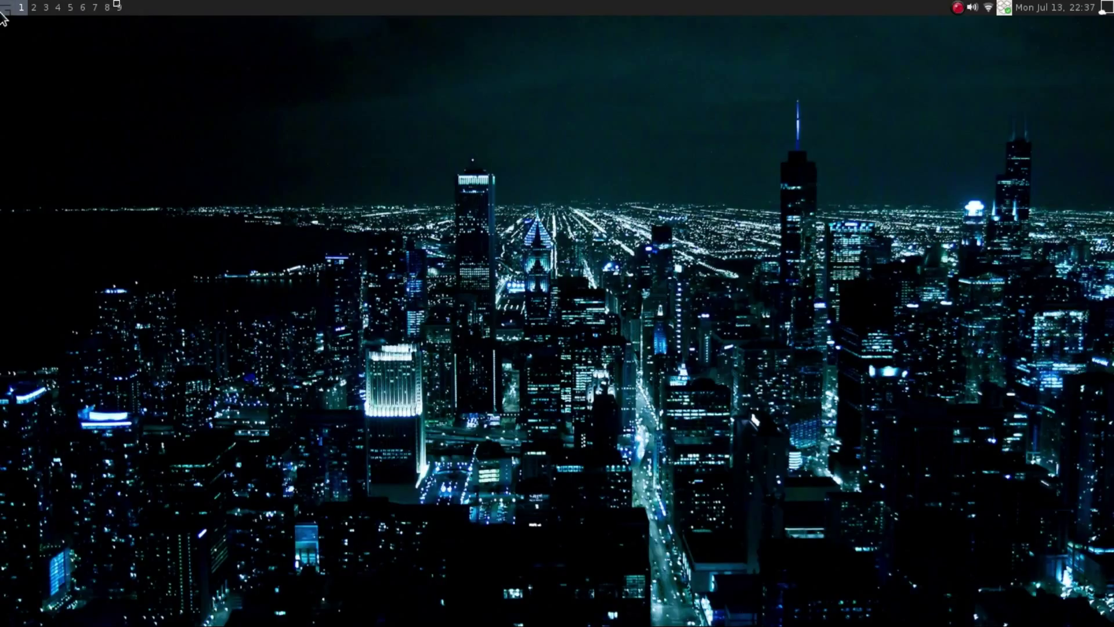
Launch Firefox, restore the previous session, and select treesome's git clone command
left_click(7, 22)
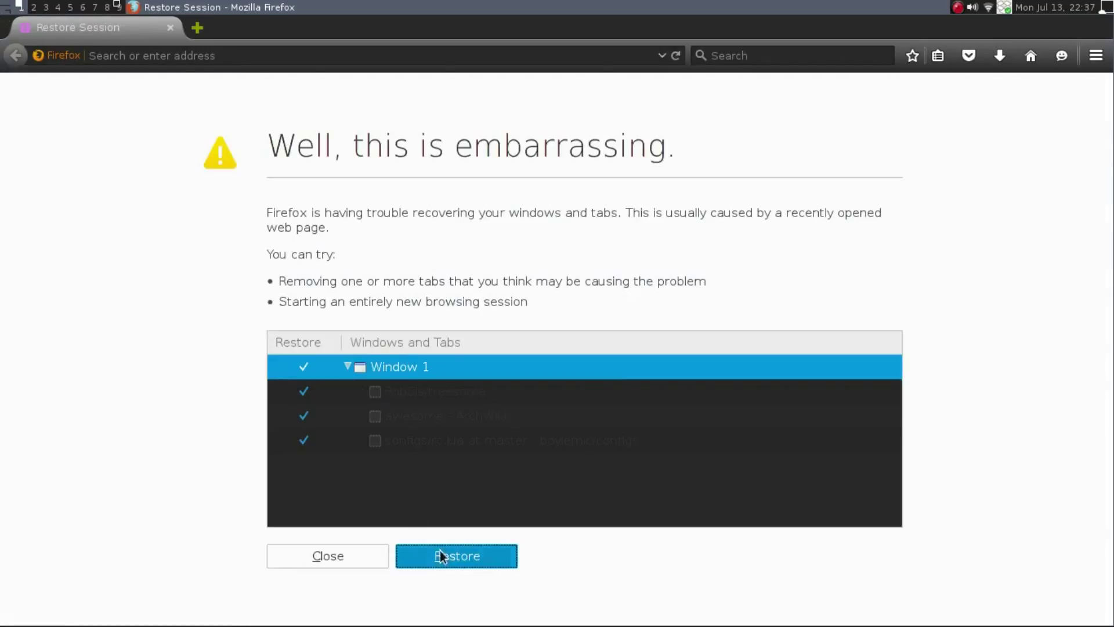
left_click(456, 556)
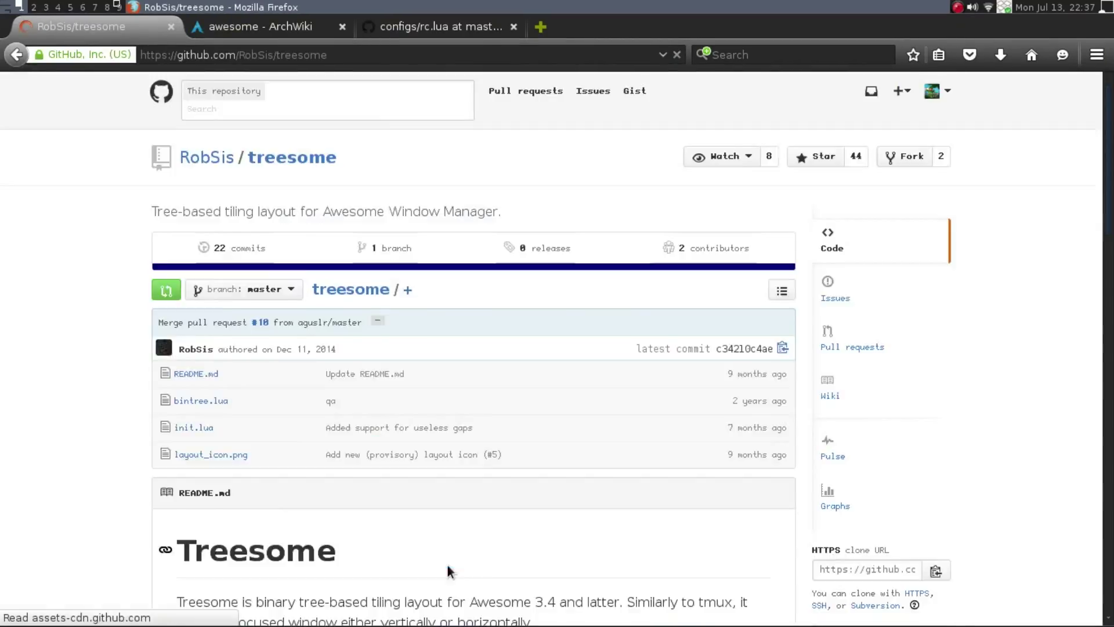
scroll("down", 3)
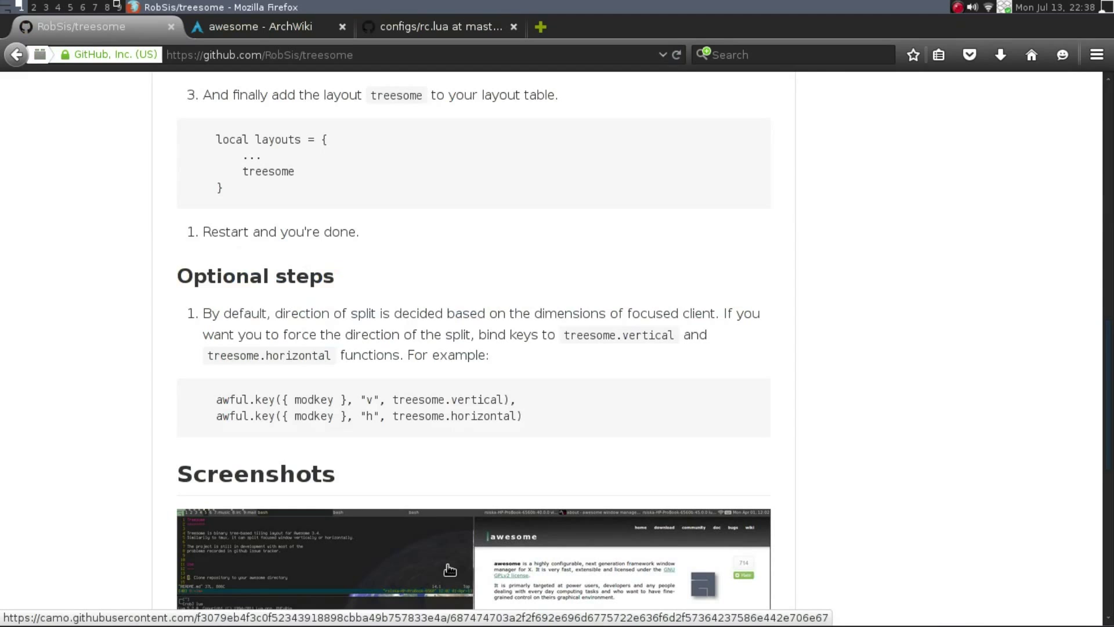
scroll("down", 3)
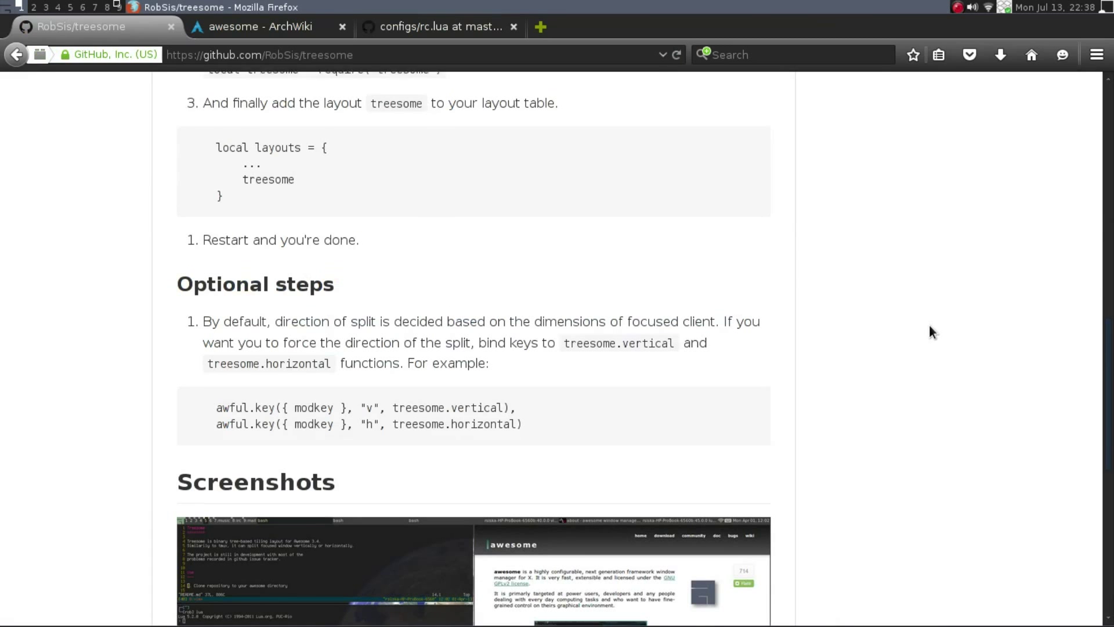
scroll("up", 3)
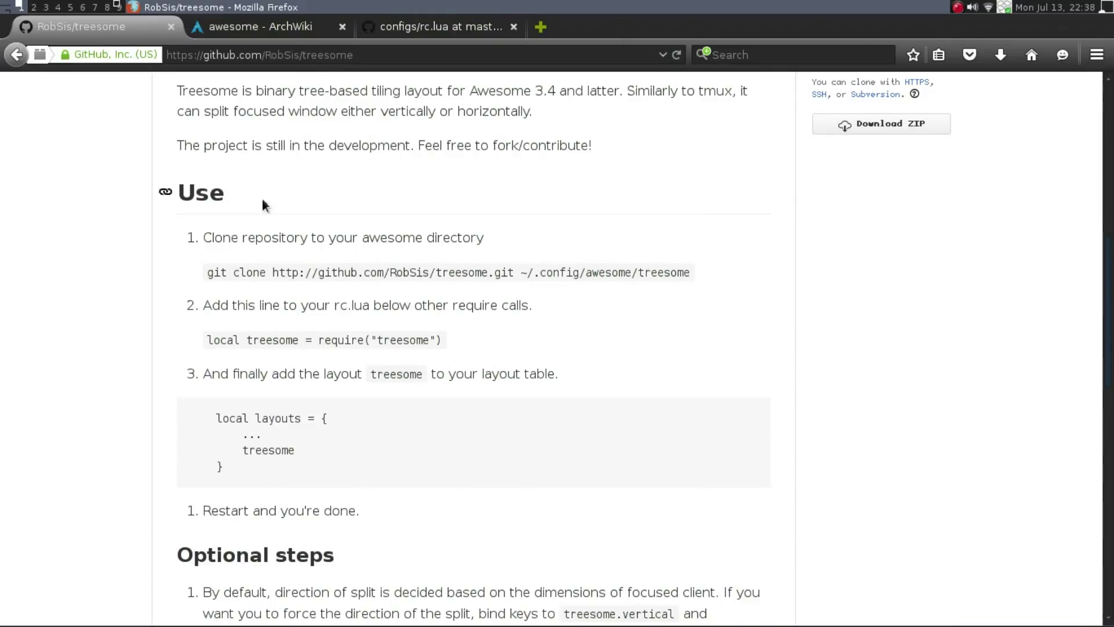
triple_click(447, 272)
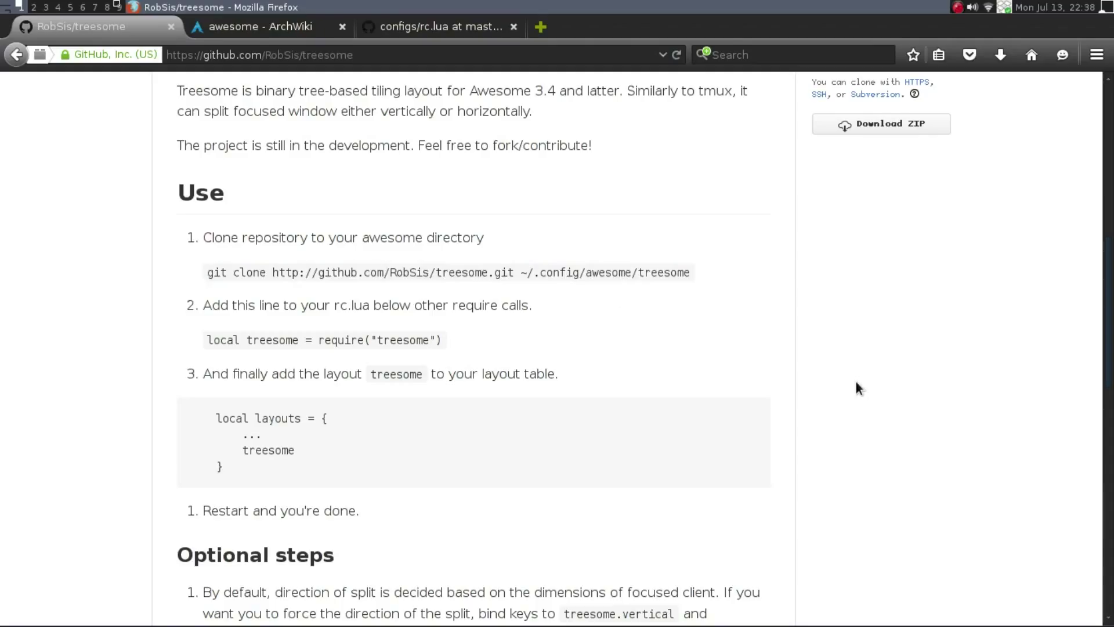
mouse_move(422, 238)
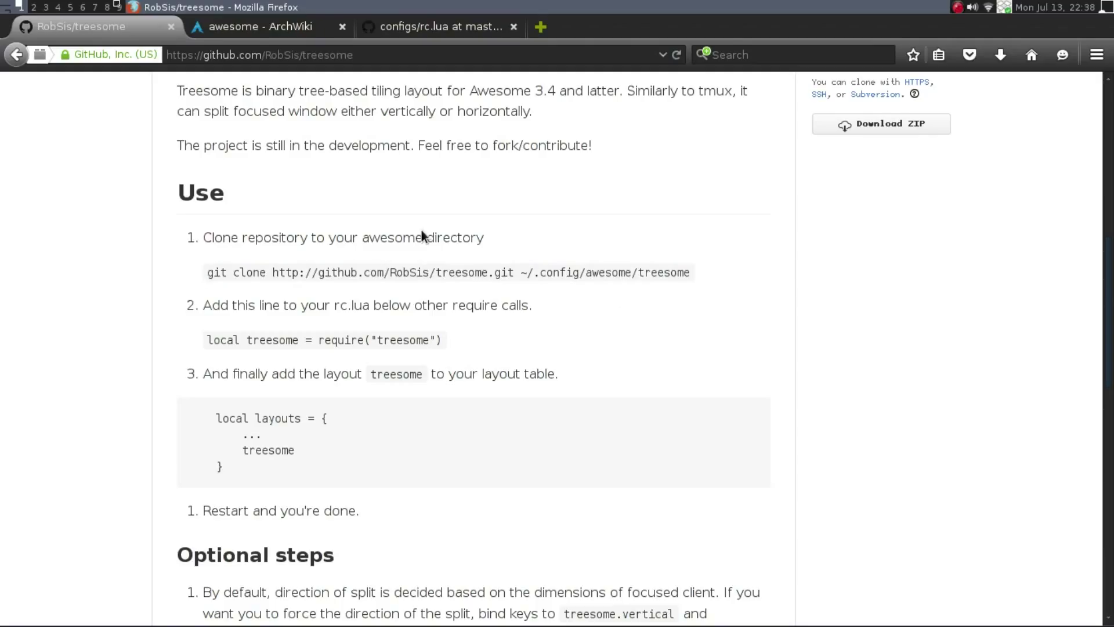
mouse_move(423, 334)
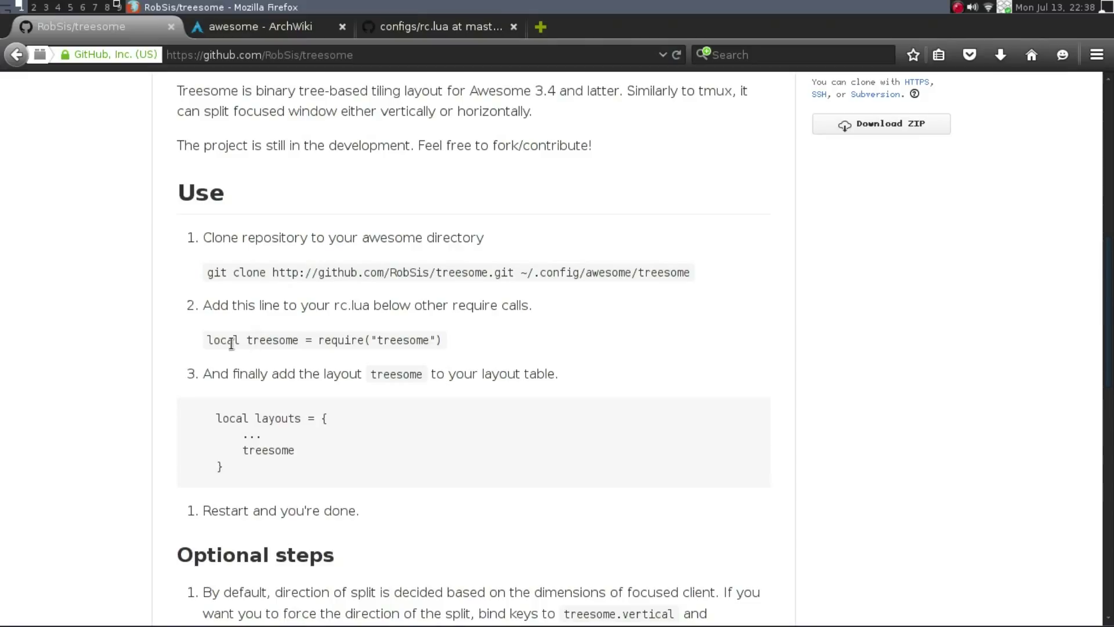
mouse_move(437, 295)
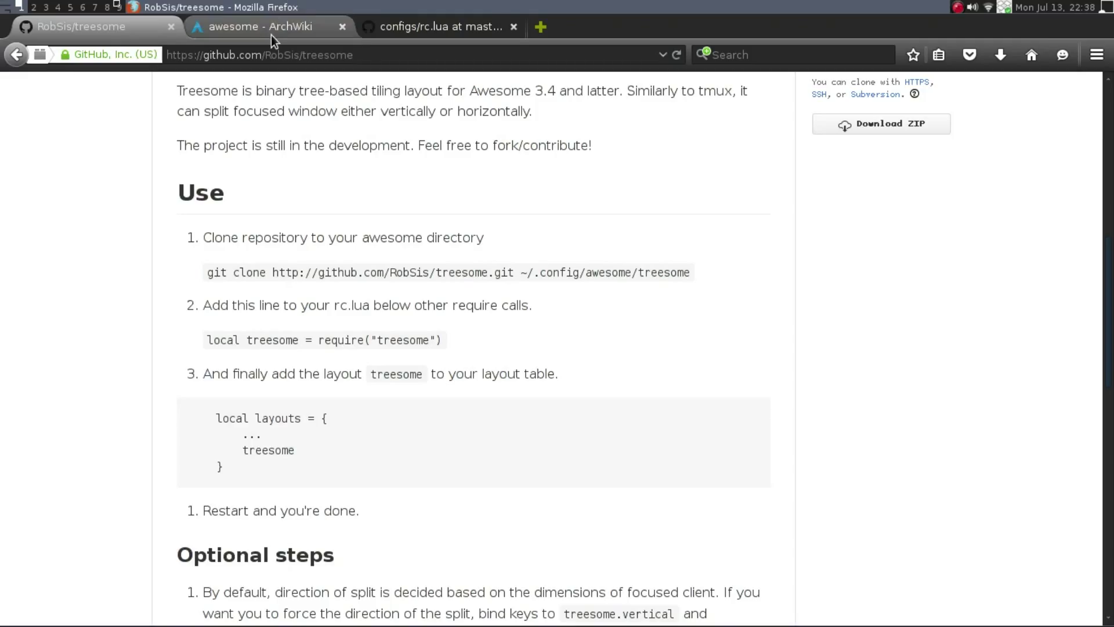
Switch to the awesome ArchWiki tab showing how to create rc.lua
left_click(263, 26)
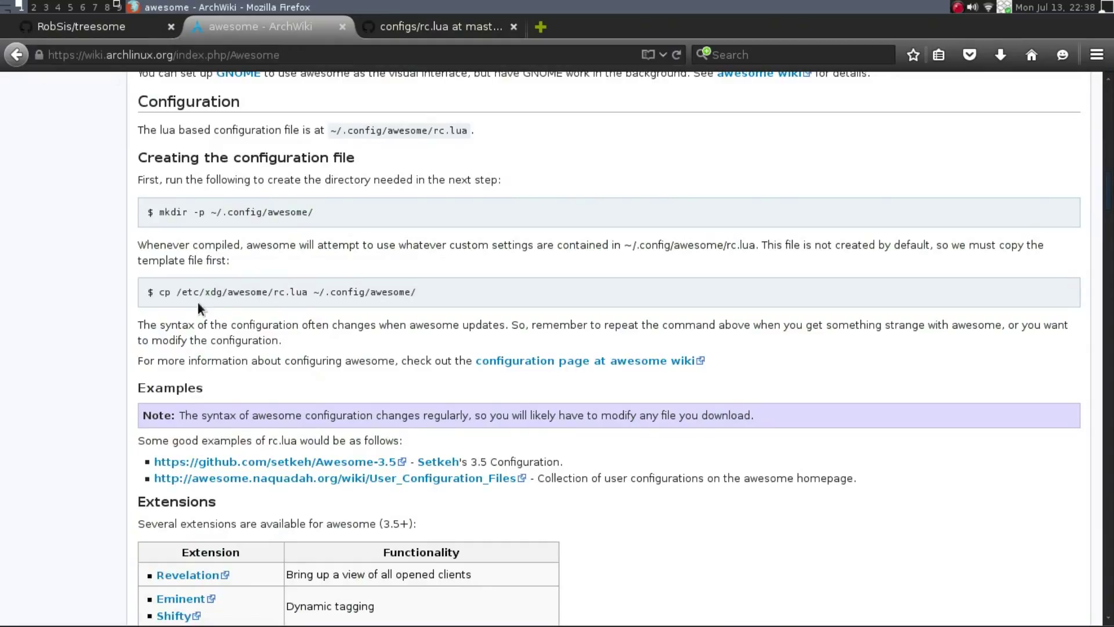
mouse_move(218, 311)
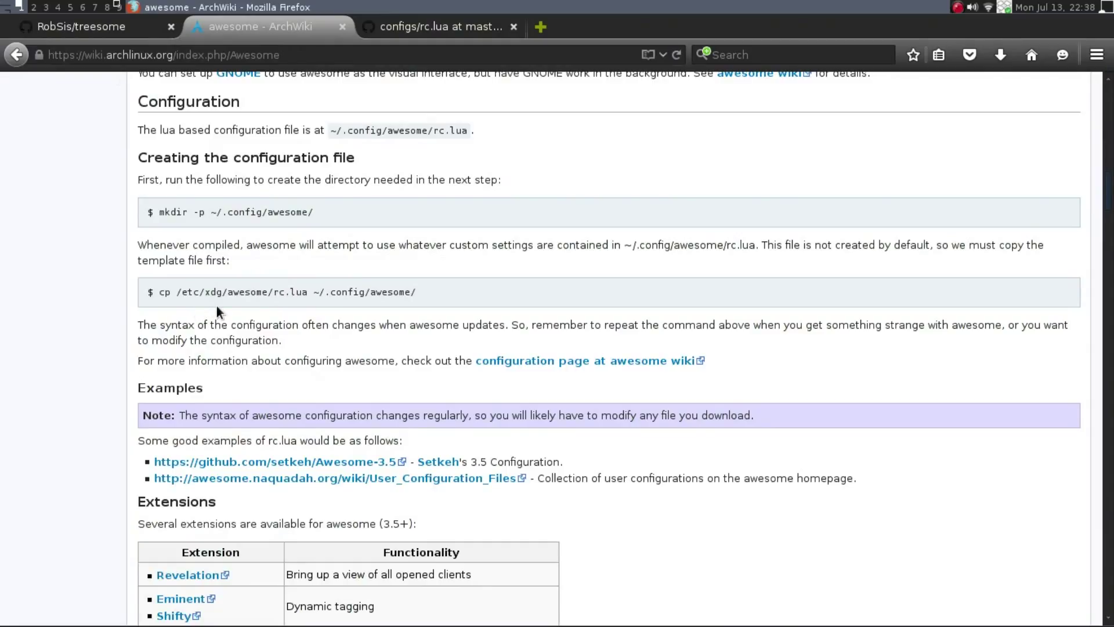
mouse_move(270, 309)
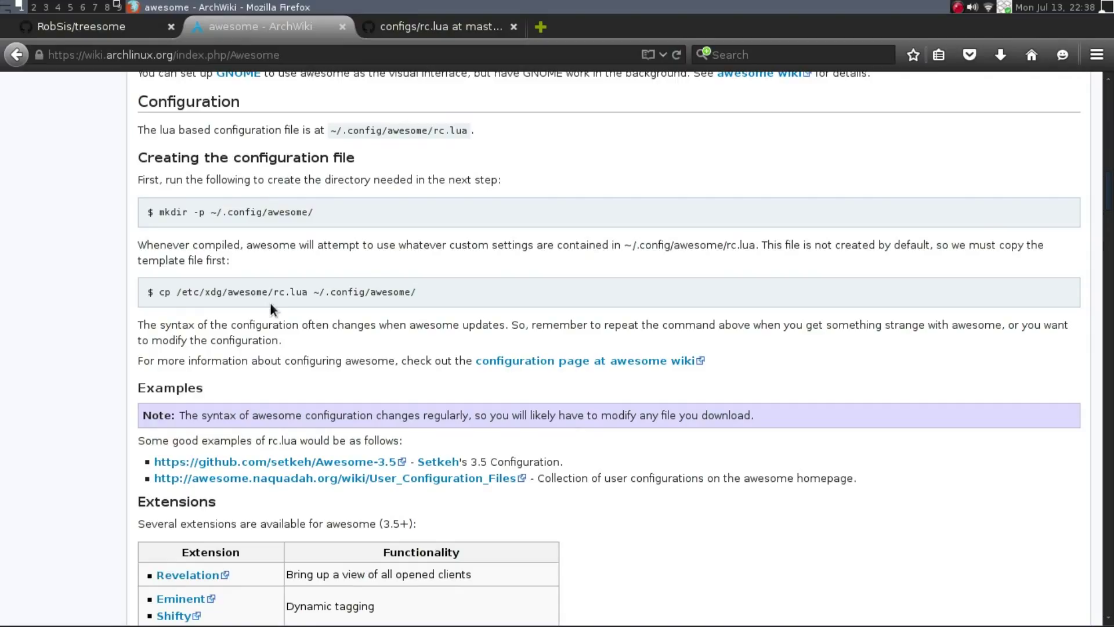
mouse_move(297, 306)
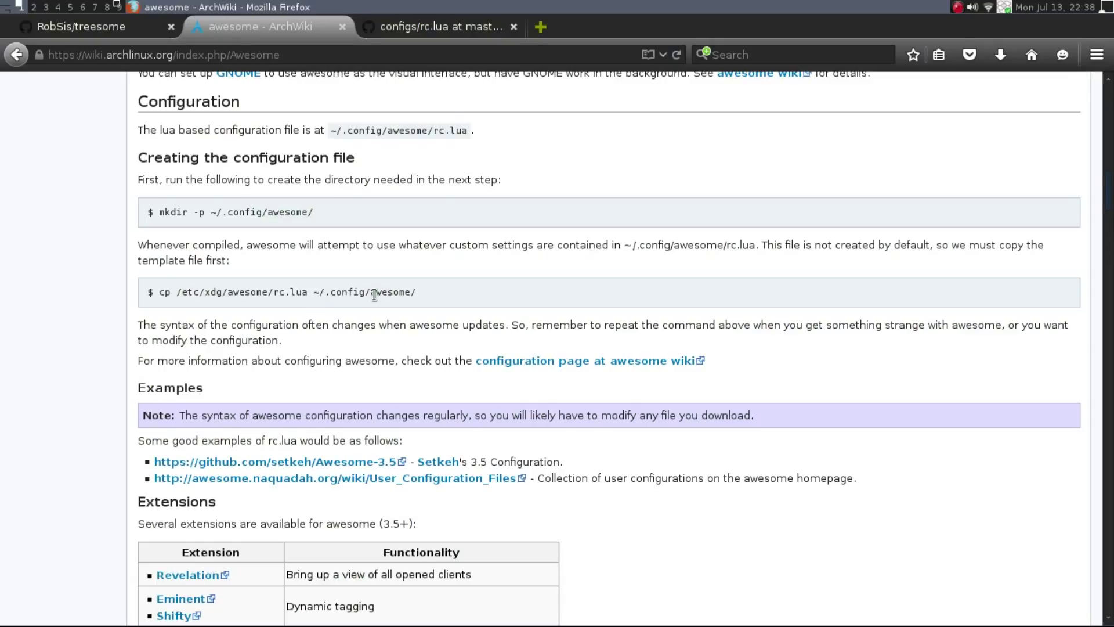
mouse_move(387, 314)
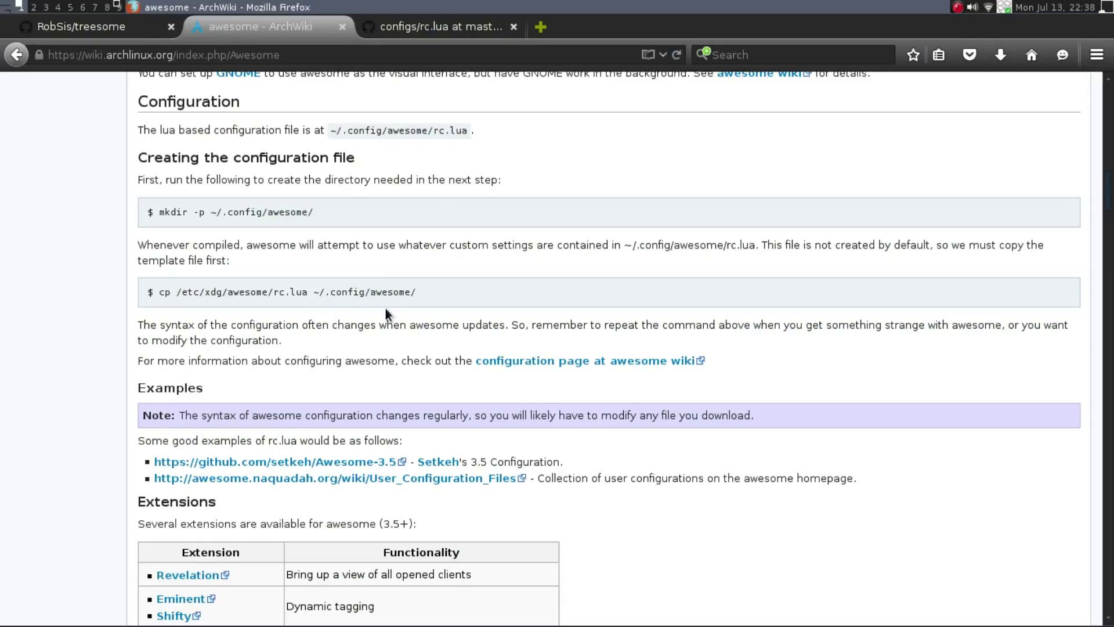
Switch back to the RobSis/treesome GitHub tab
left_click(81, 26)
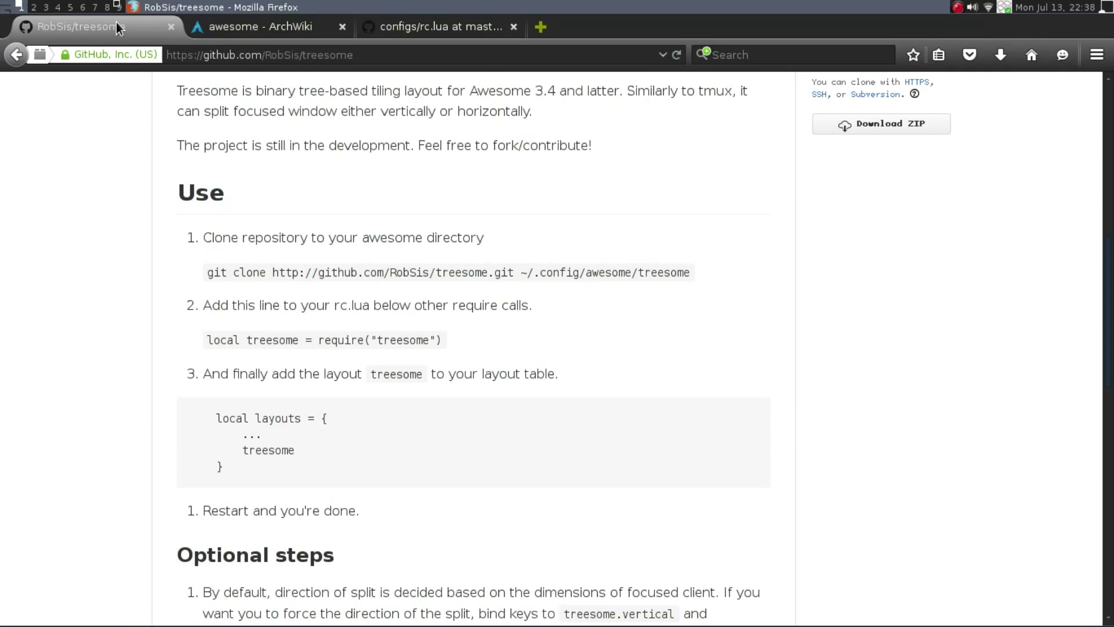
mouse_move(526, 142)
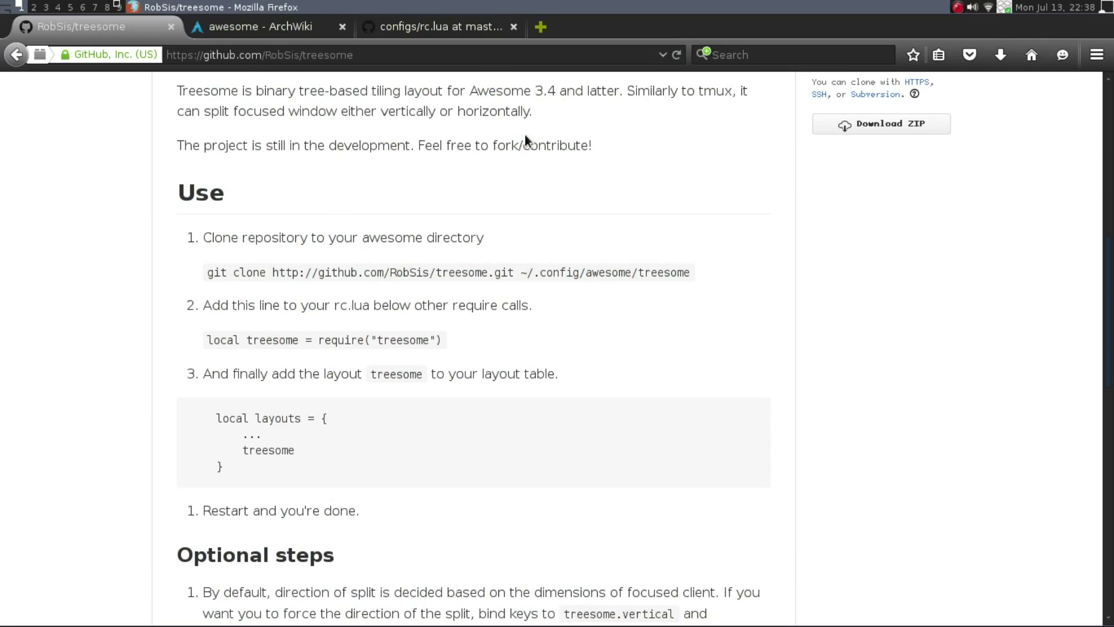
mouse_move(194, 282)
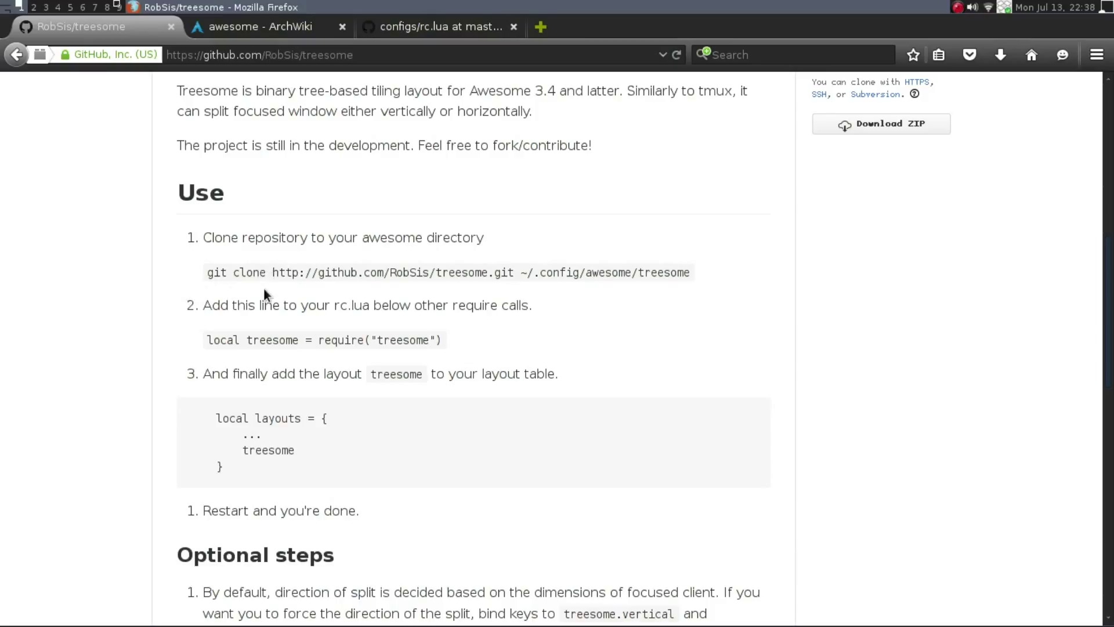
mouse_move(581, 286)
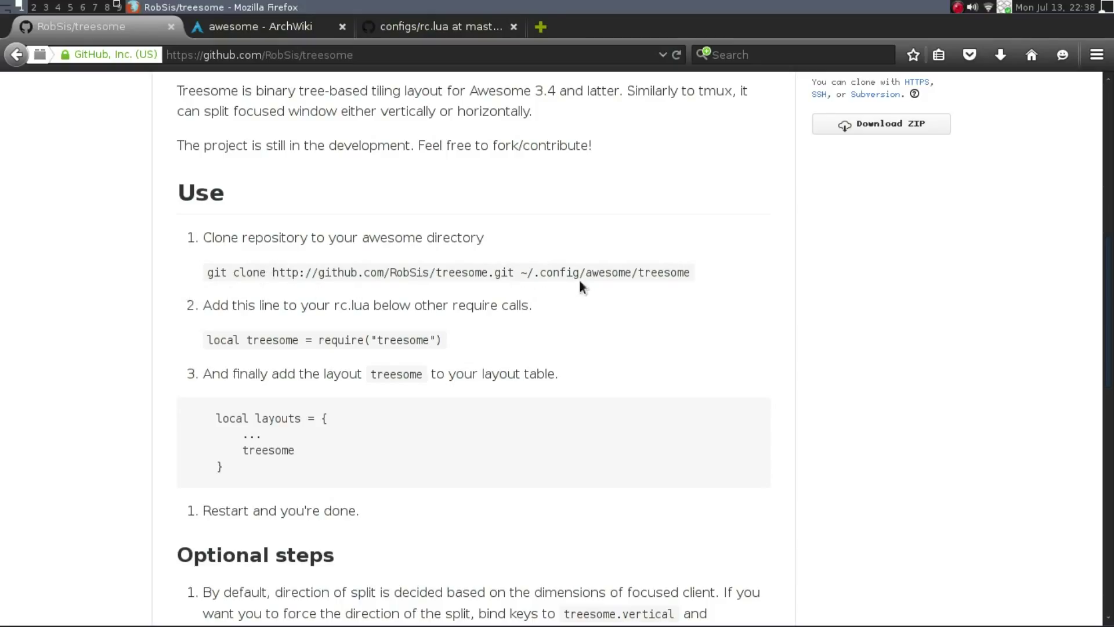
mouse_move(573, 293)
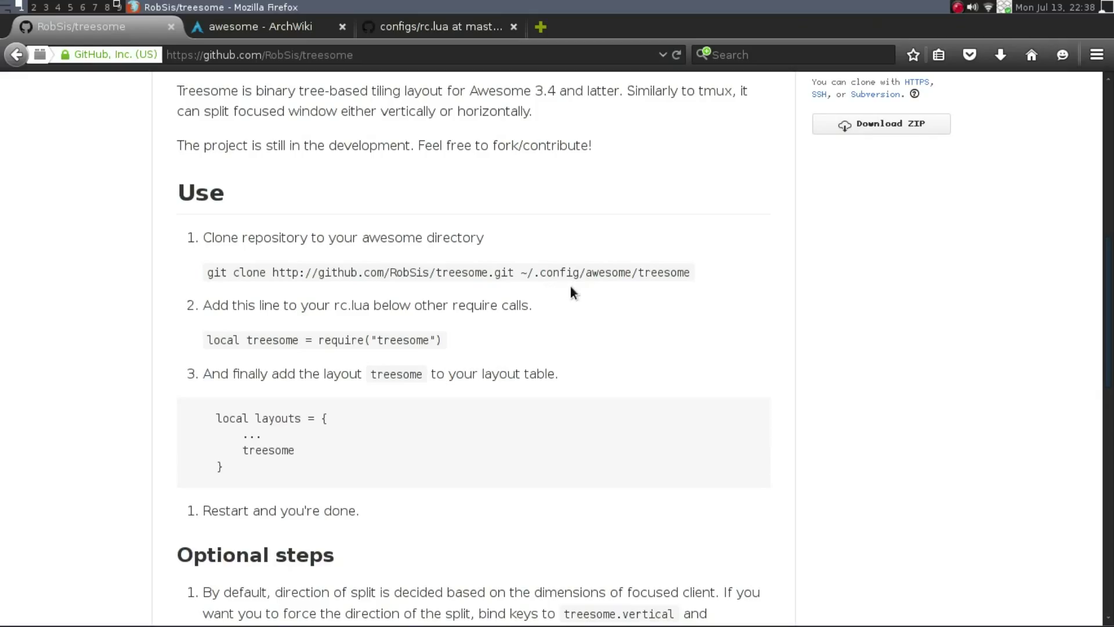
mouse_move(668, 285)
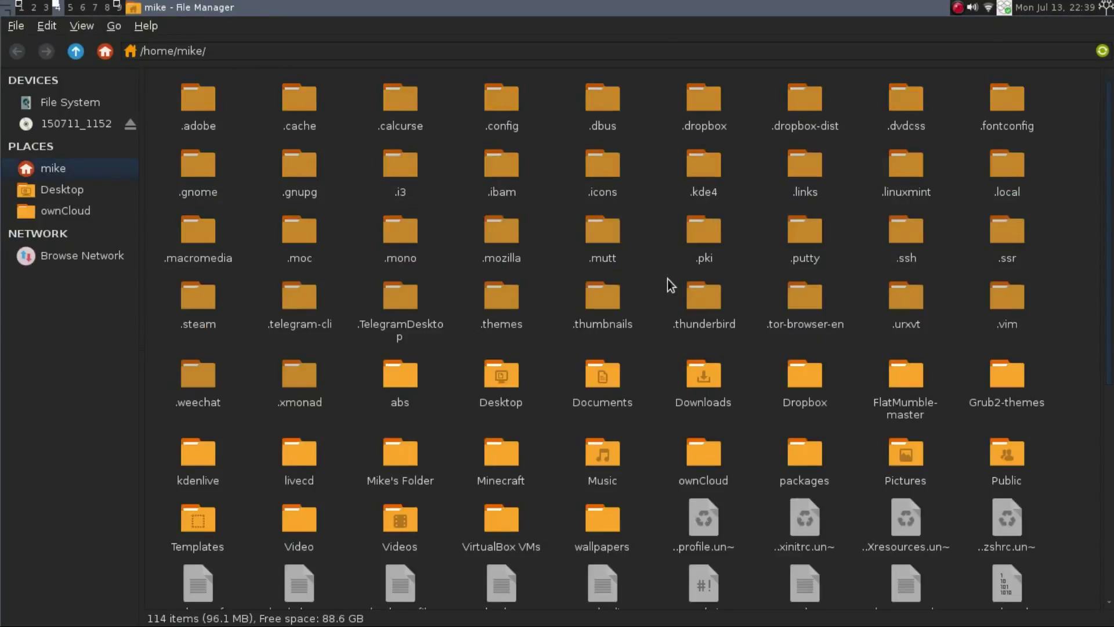
Browse in Thunar from .config into awesome and the cloned treesome folder
double_click(501, 98)
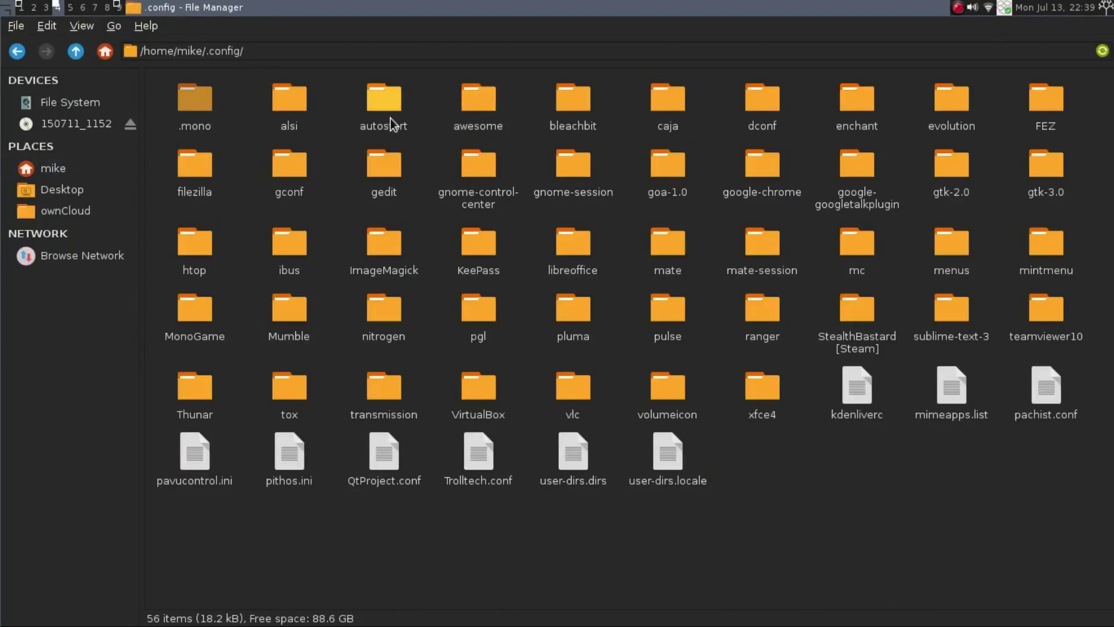
double_click(478, 97)
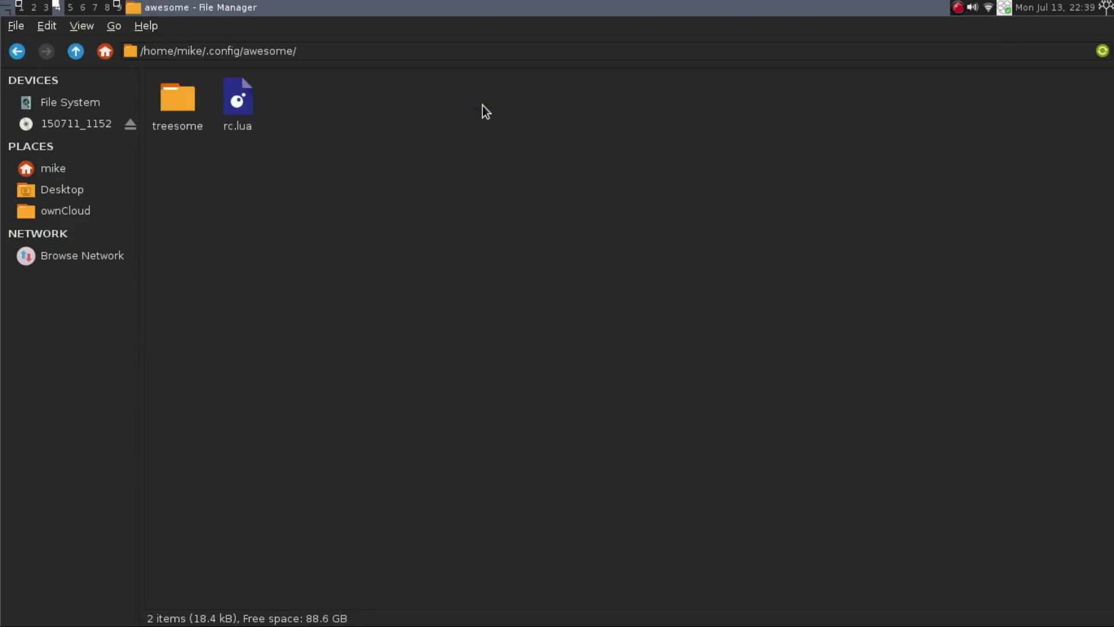
double_click(178, 96)
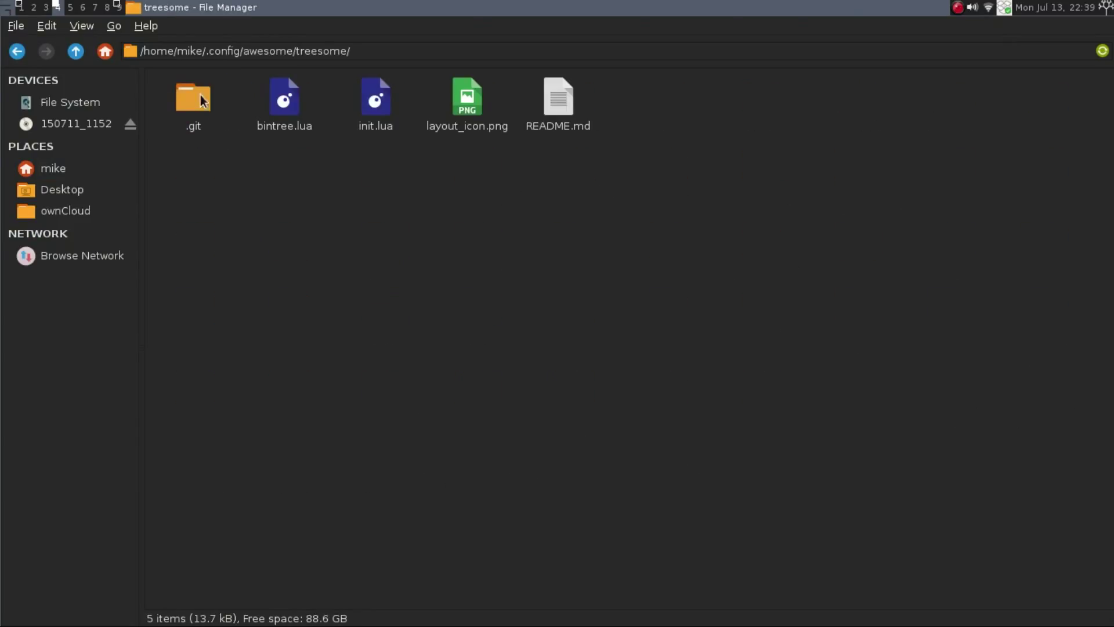
mouse_move(376, 99)
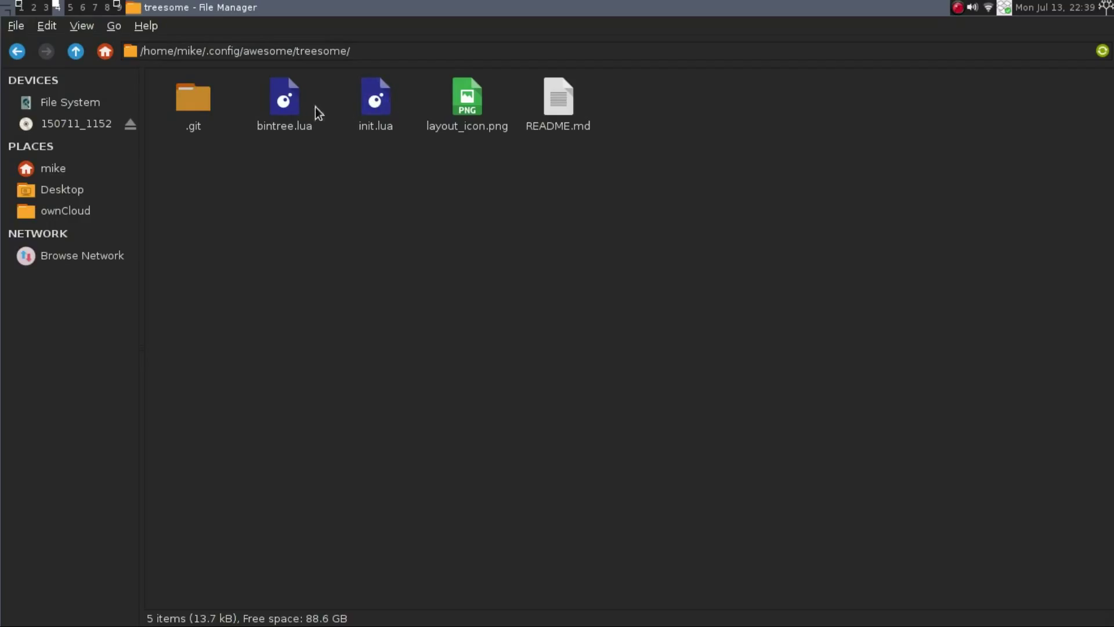
mouse_move(467, 99)
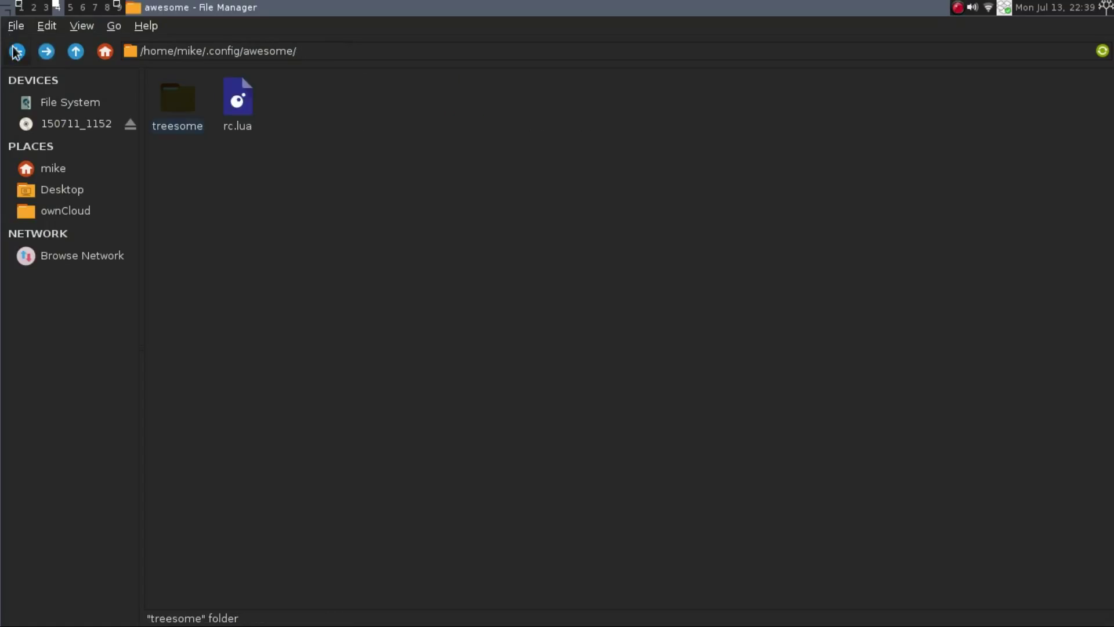
mouse_move(244, 110)
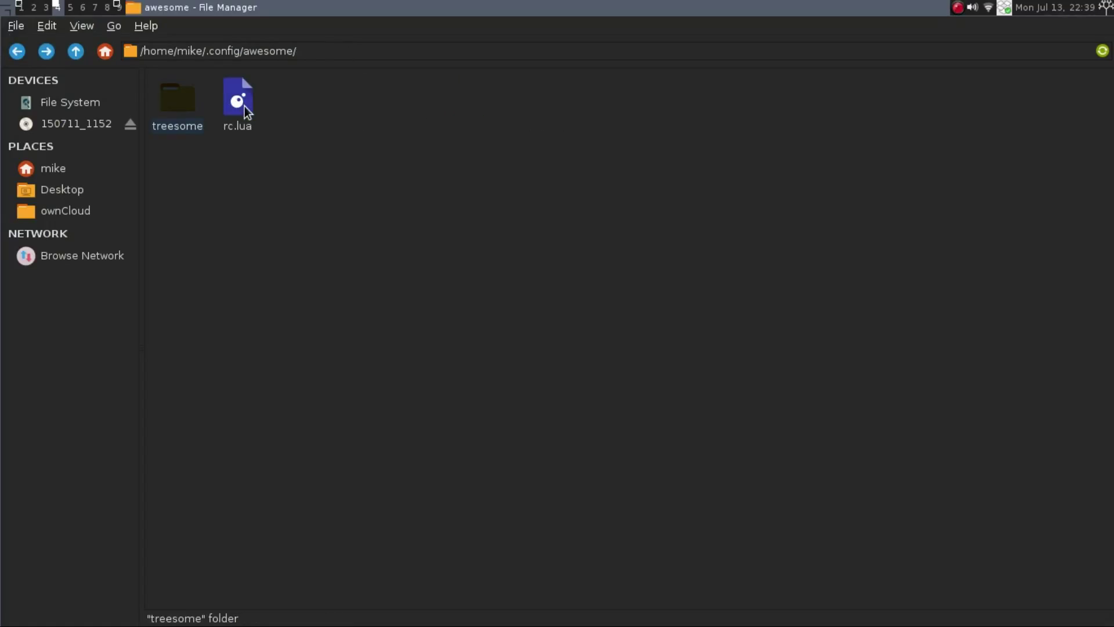
mouse_move(368, 308)
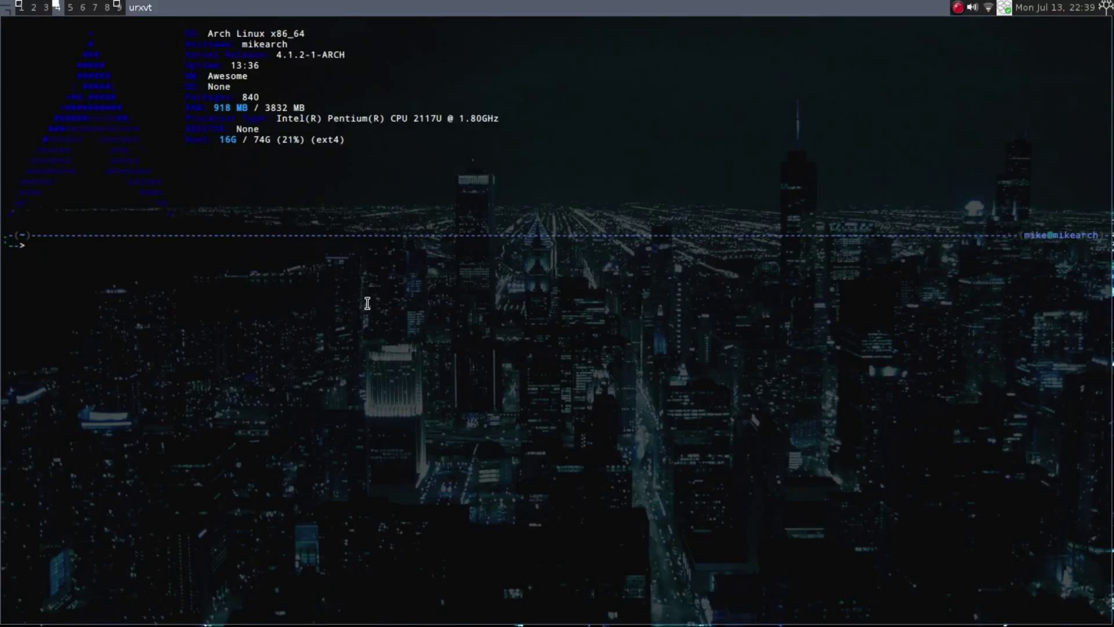
Run 'sudo gedit ~/.config/awesome/rc.lua' in urxvt
type("sudo gedit")
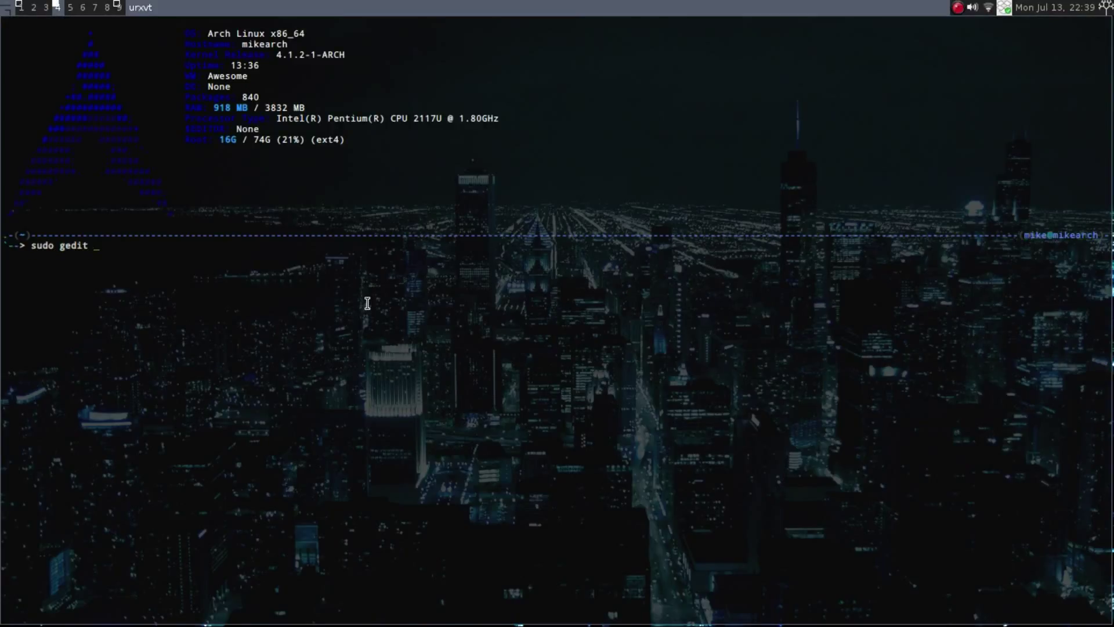
type("~/.")
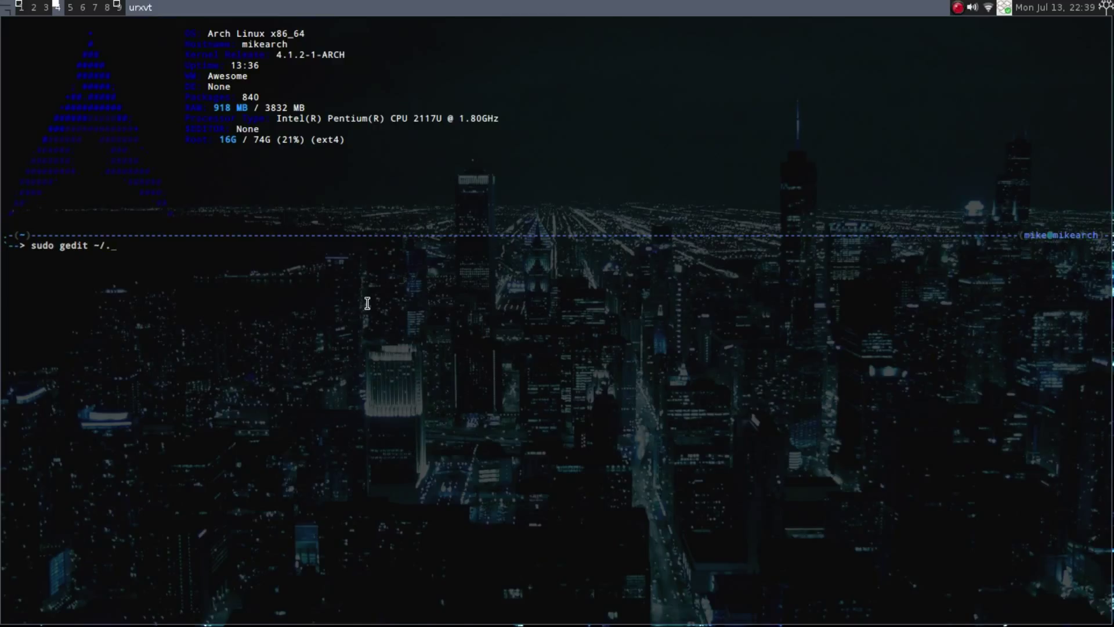
type("config/awesom")
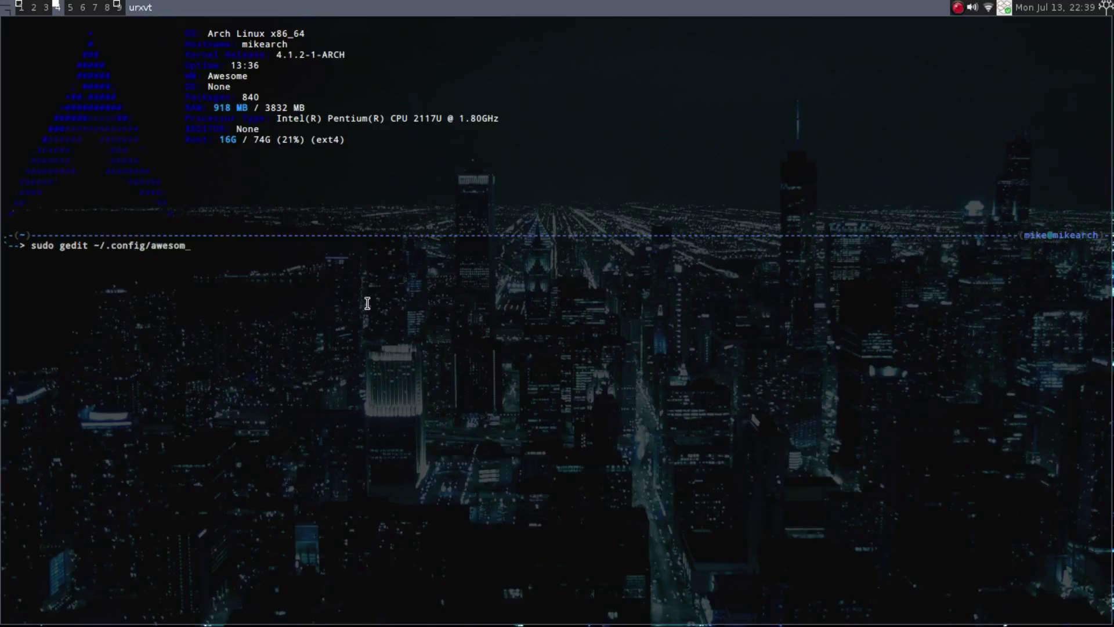
type("e/rc.lu")
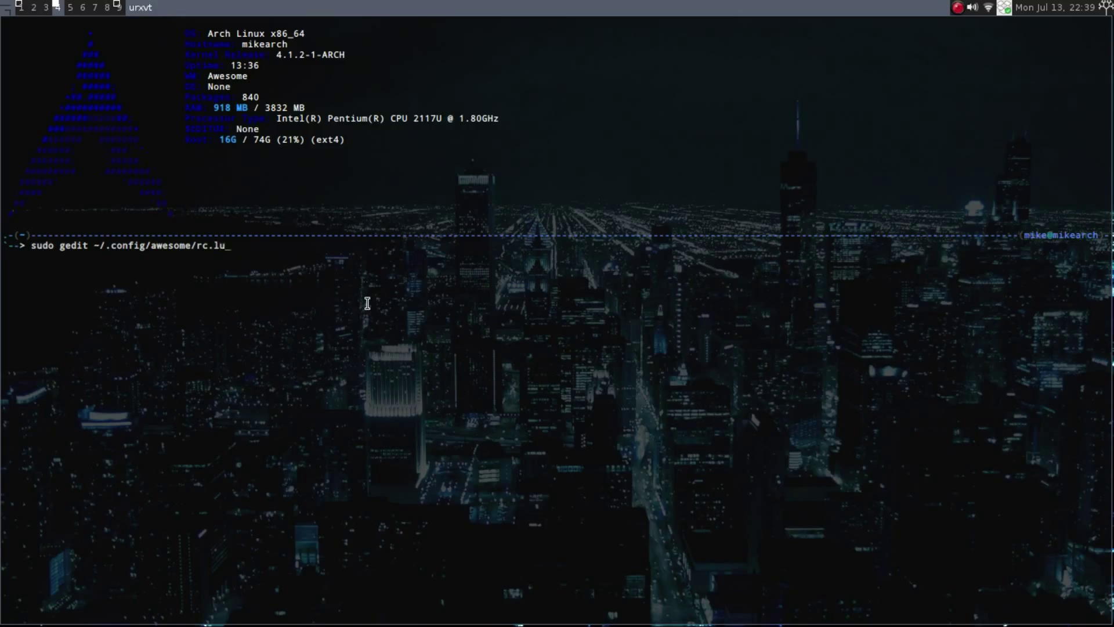
key("Return")
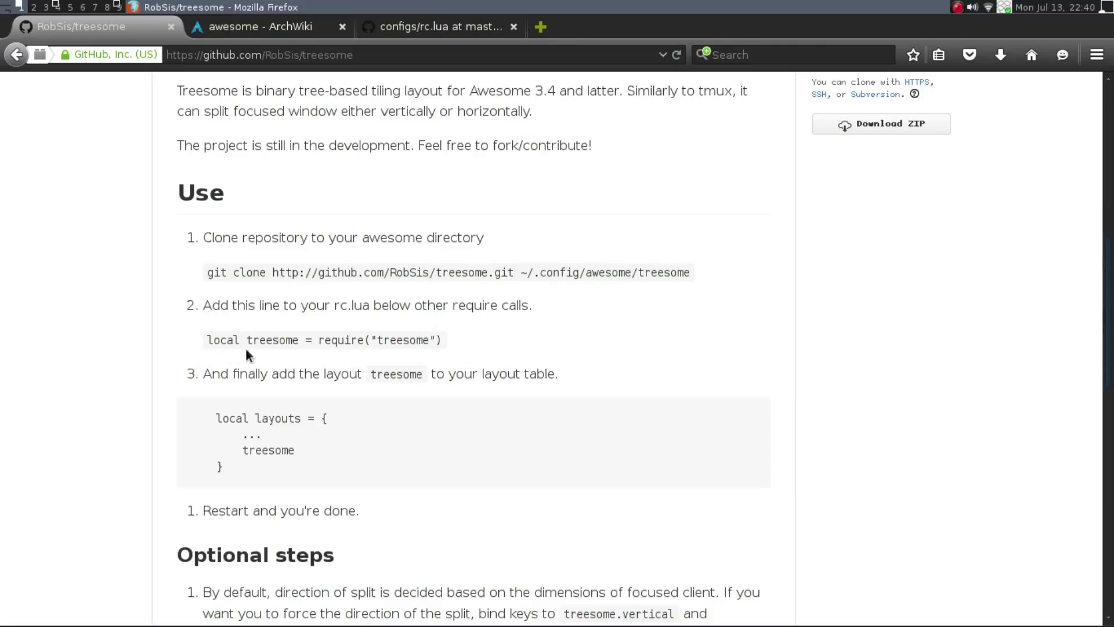
mouse_move(347, 356)
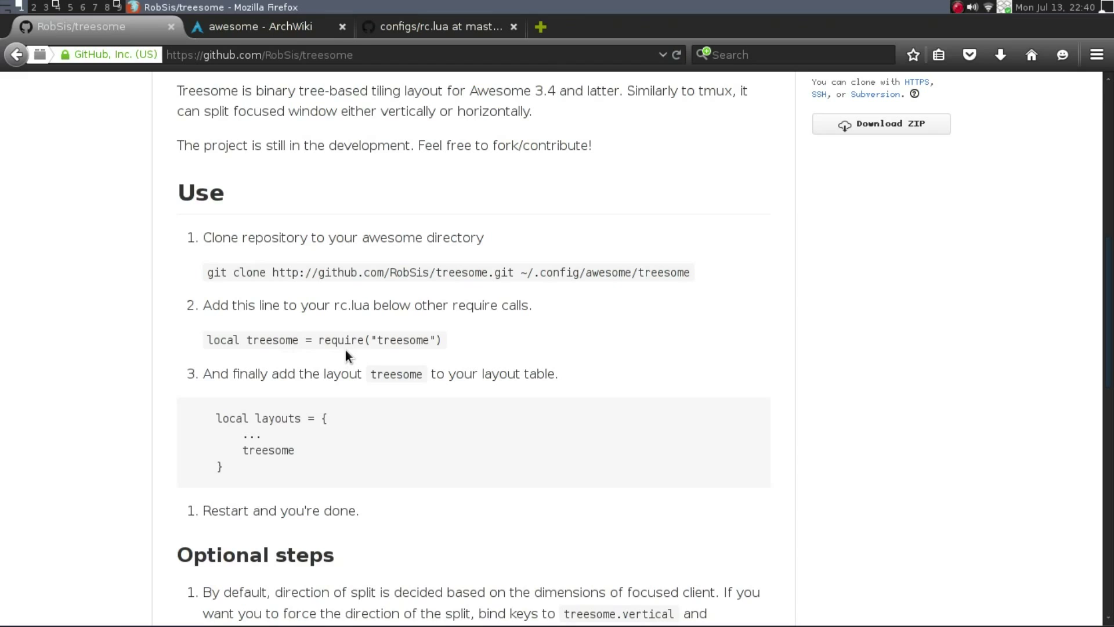
left_click(440, 26)
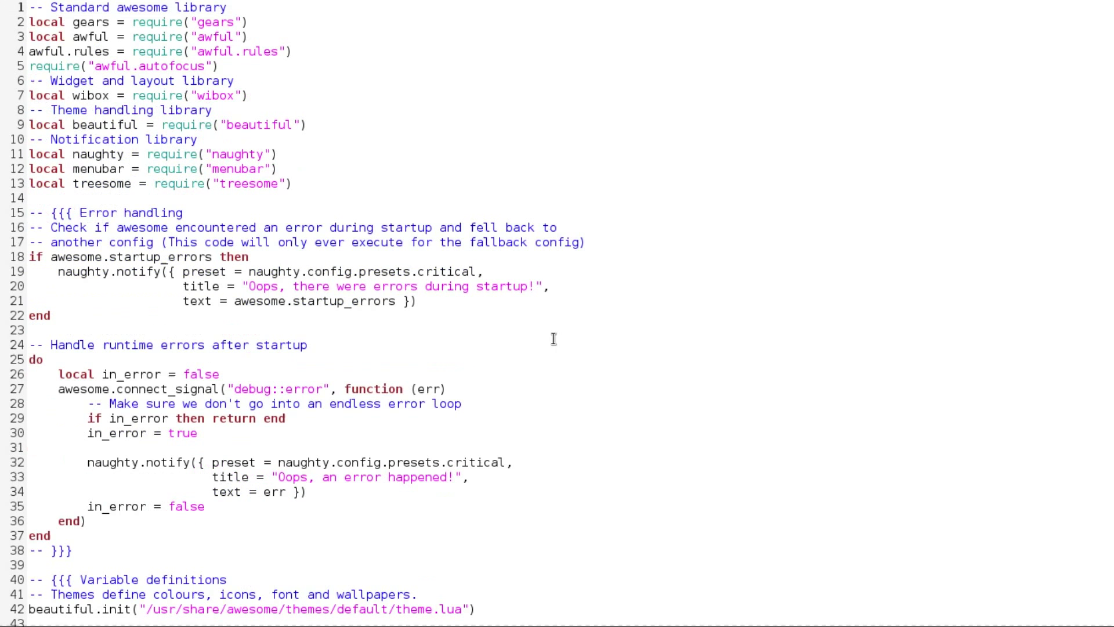
mouse_move(39, 197)
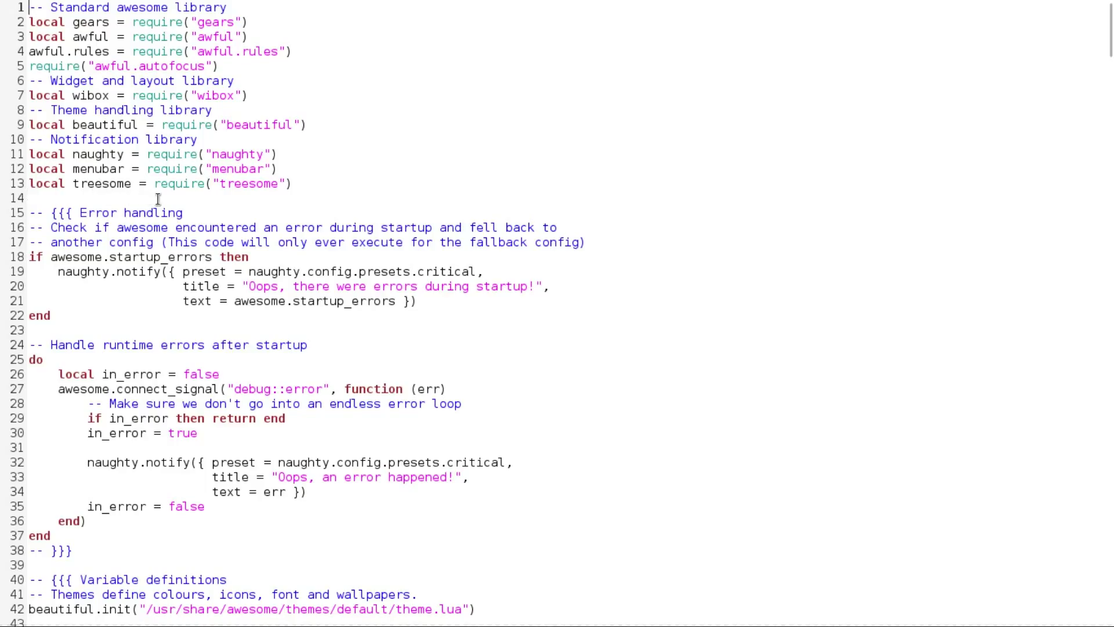
mouse_move(268, 199)
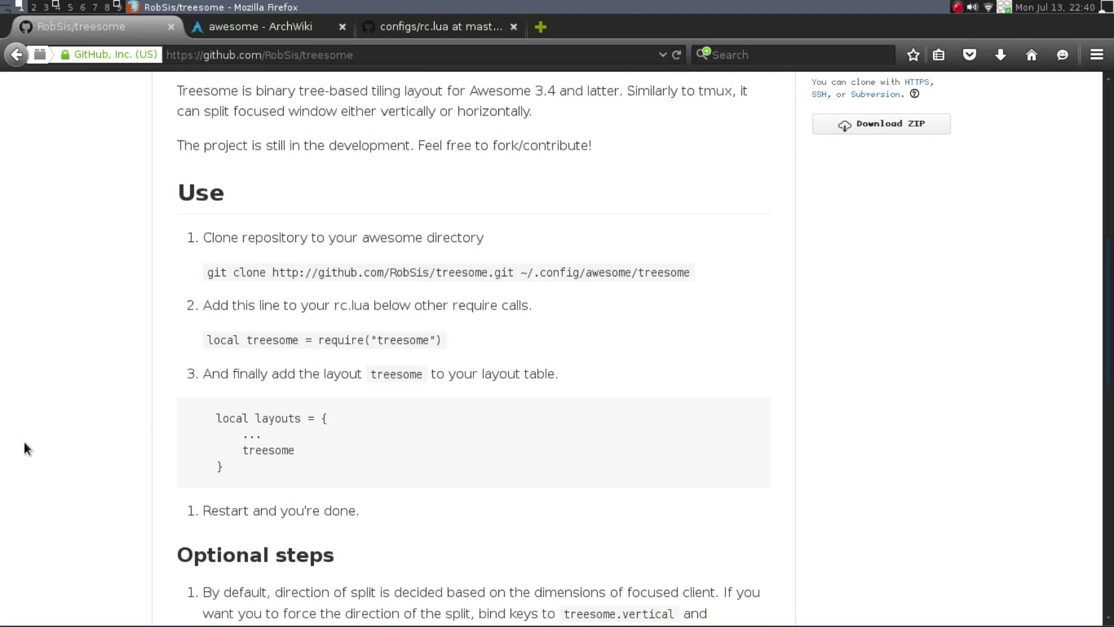
Scroll rc.lua down to the local layouts table listing treesome first
scroll("down", 3)
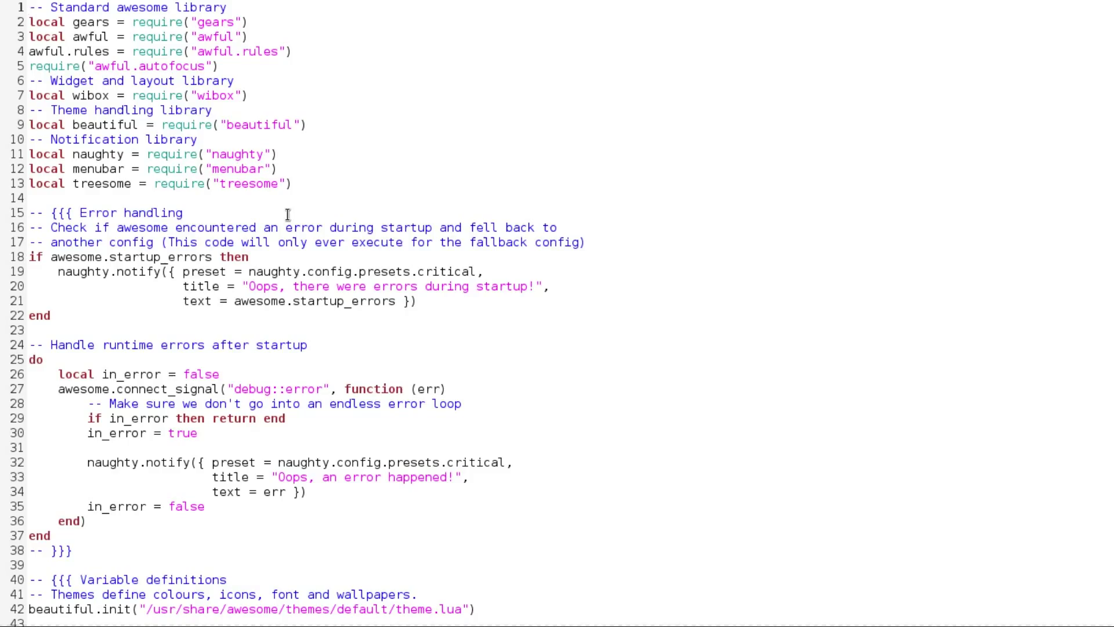
scroll("down", 3)
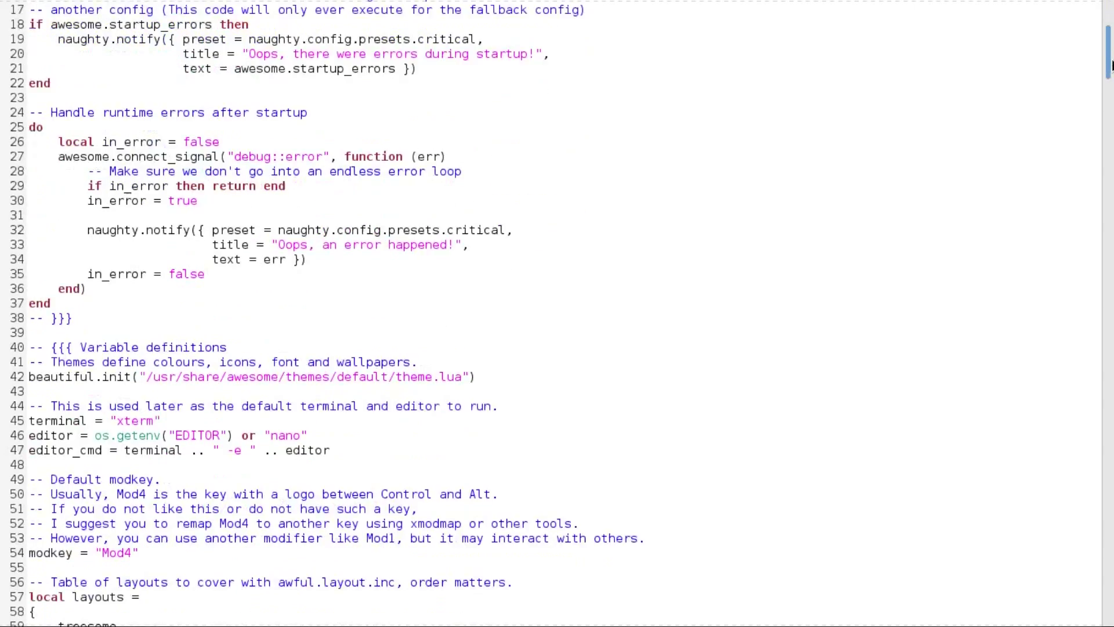
scroll("down", 3)
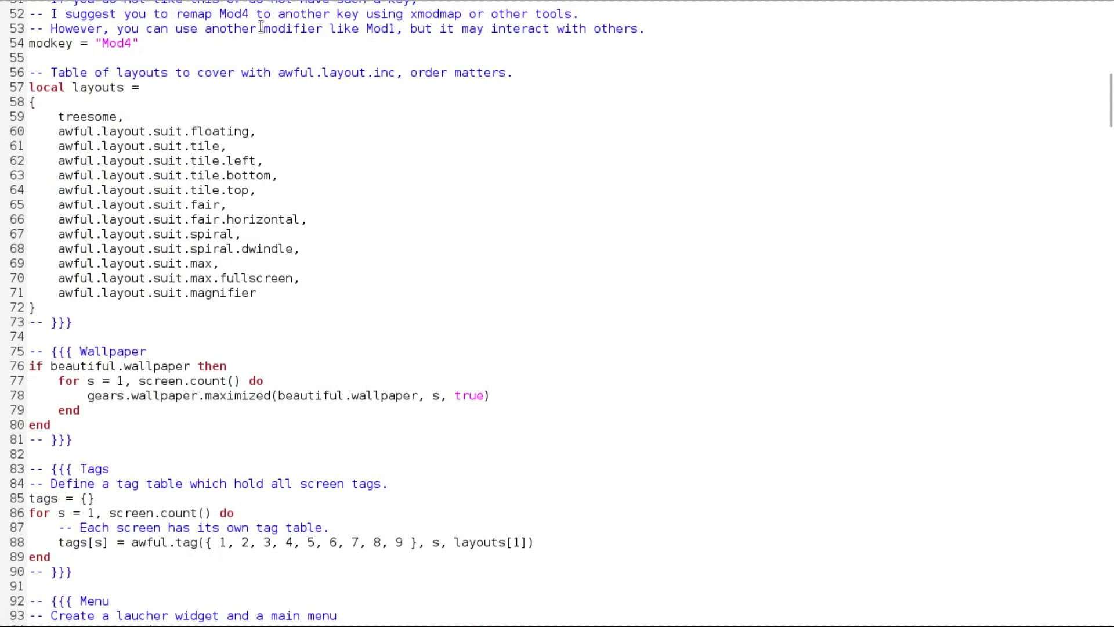
mouse_move(147, 104)
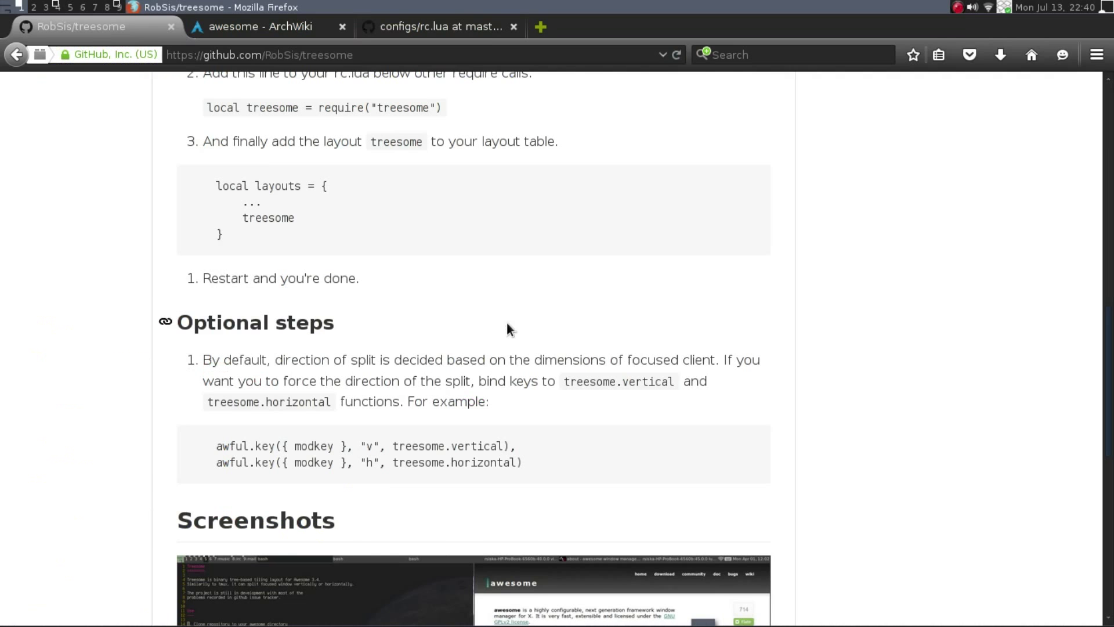
mouse_move(215, 421)
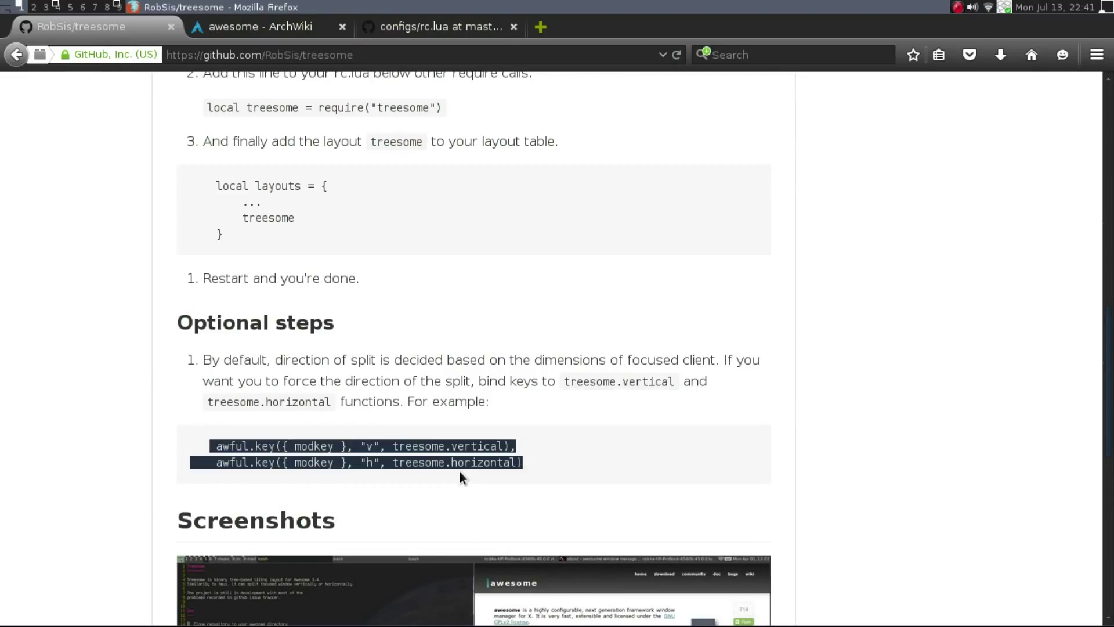
Click the tab bar after checking treesome's vertical/horizontal key-binding example
left_click(441, 26)
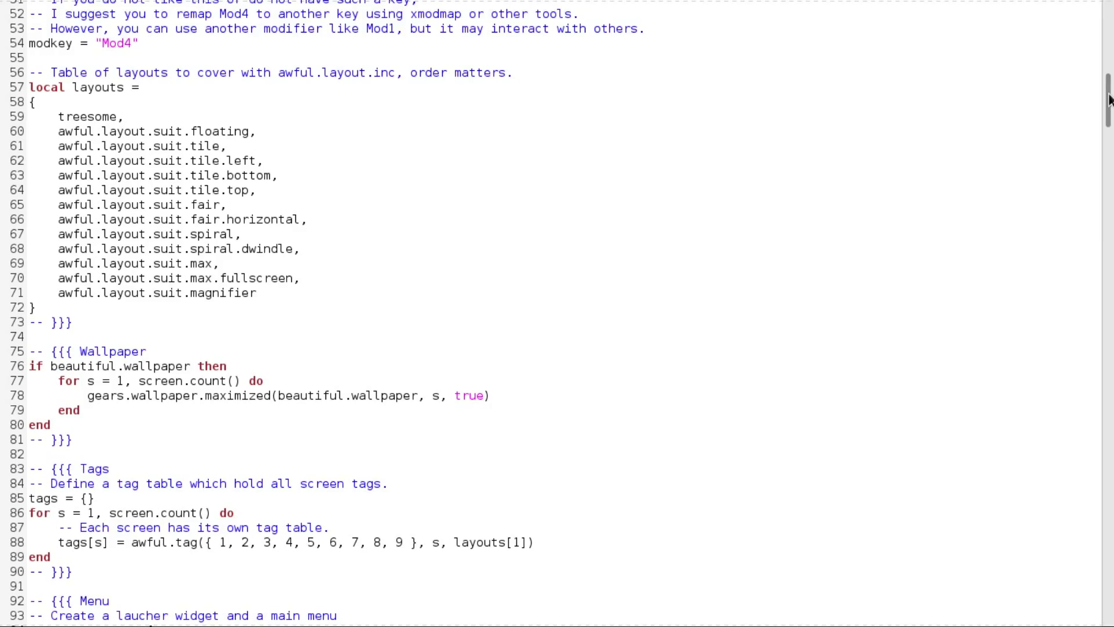
Add a --Tressome block to globalkeys binding Mod+v and Mod+h to treesome vertical/horizontal splits
scroll("down", 3)
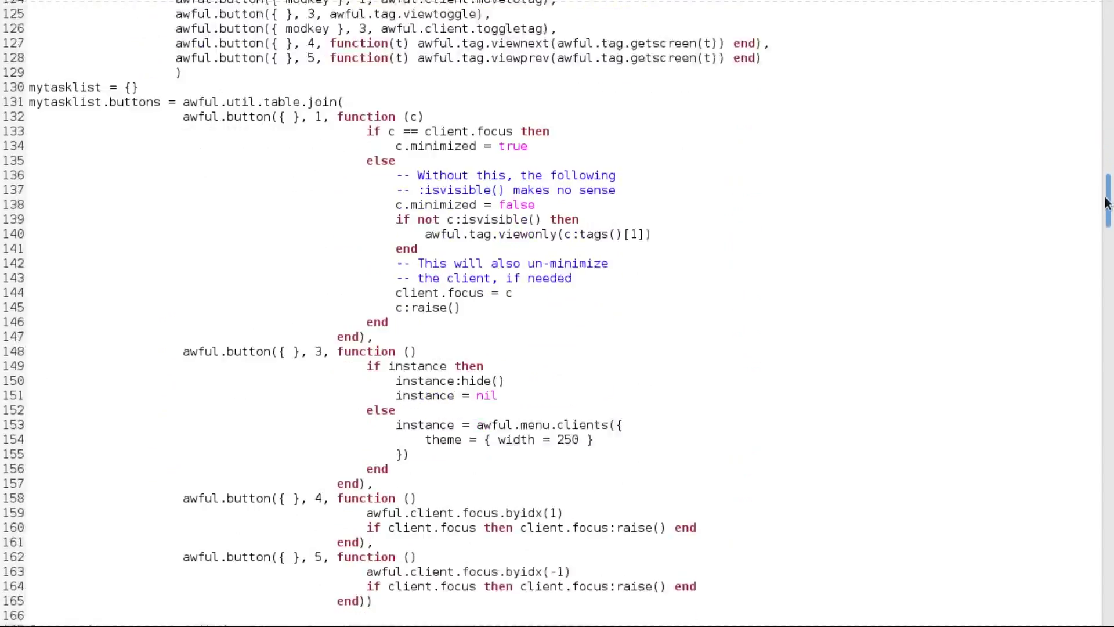
scroll("down", 3)
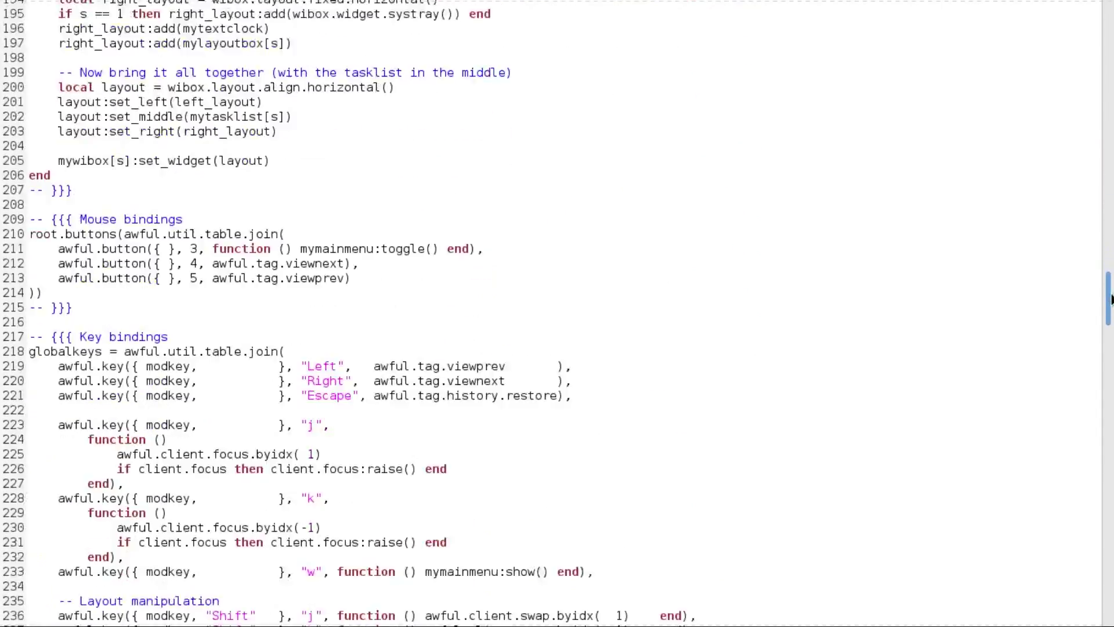
scroll("down", 3)
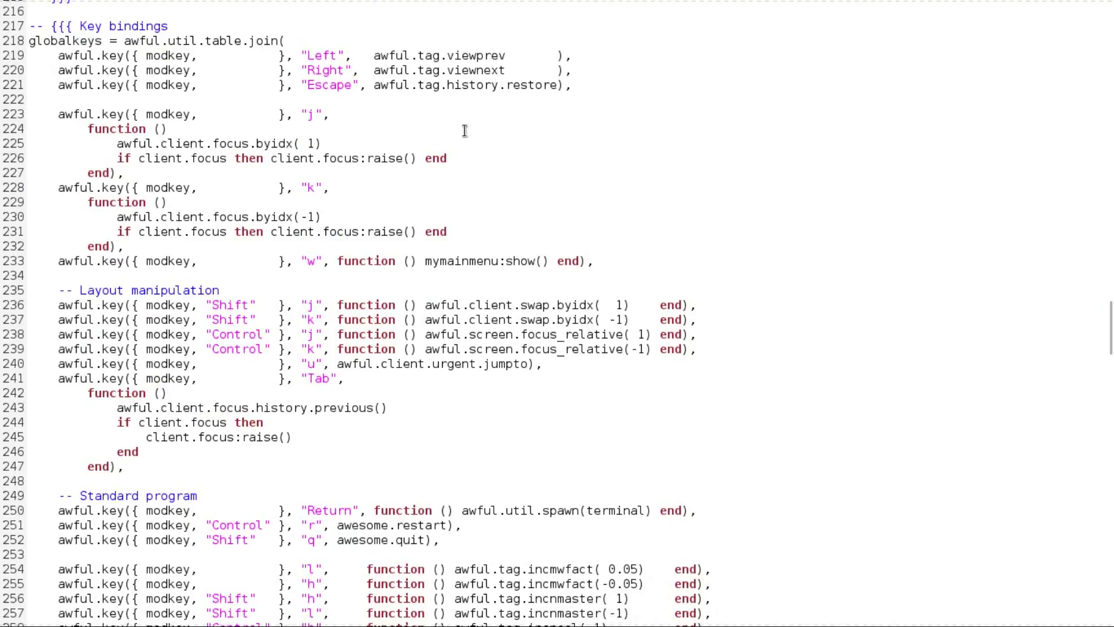
double_click(133, 26)
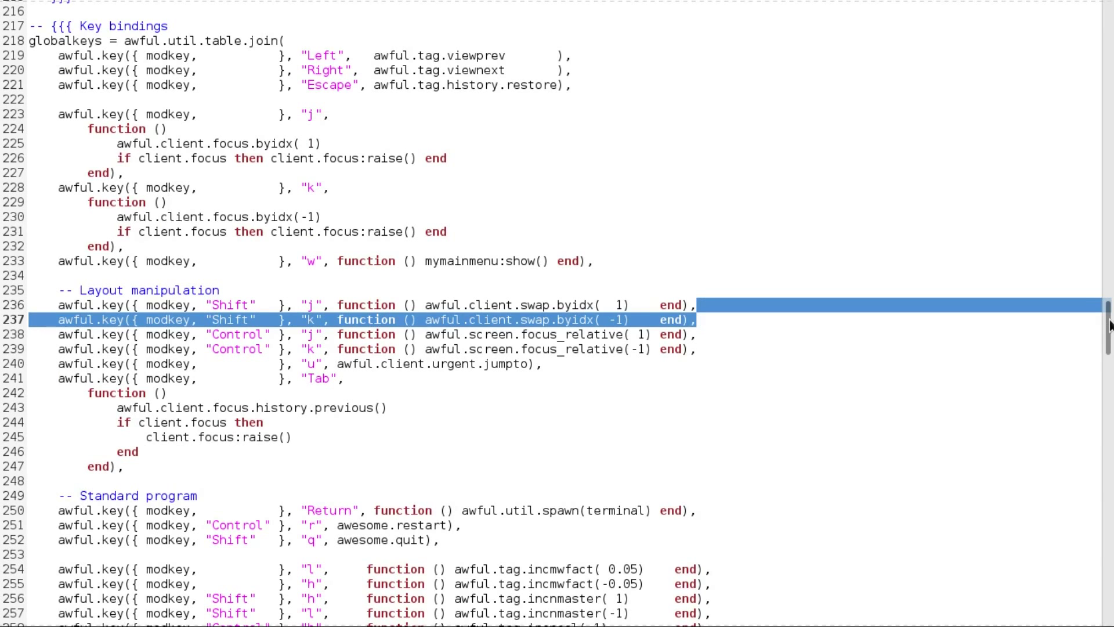
scroll("down", 3)
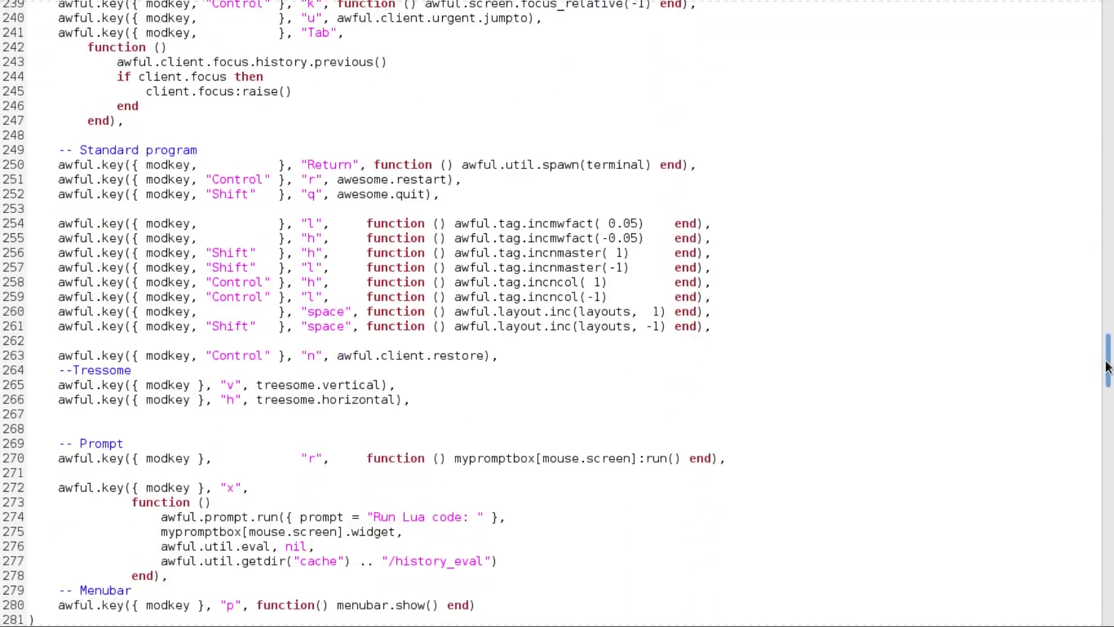
scroll("down", 3)
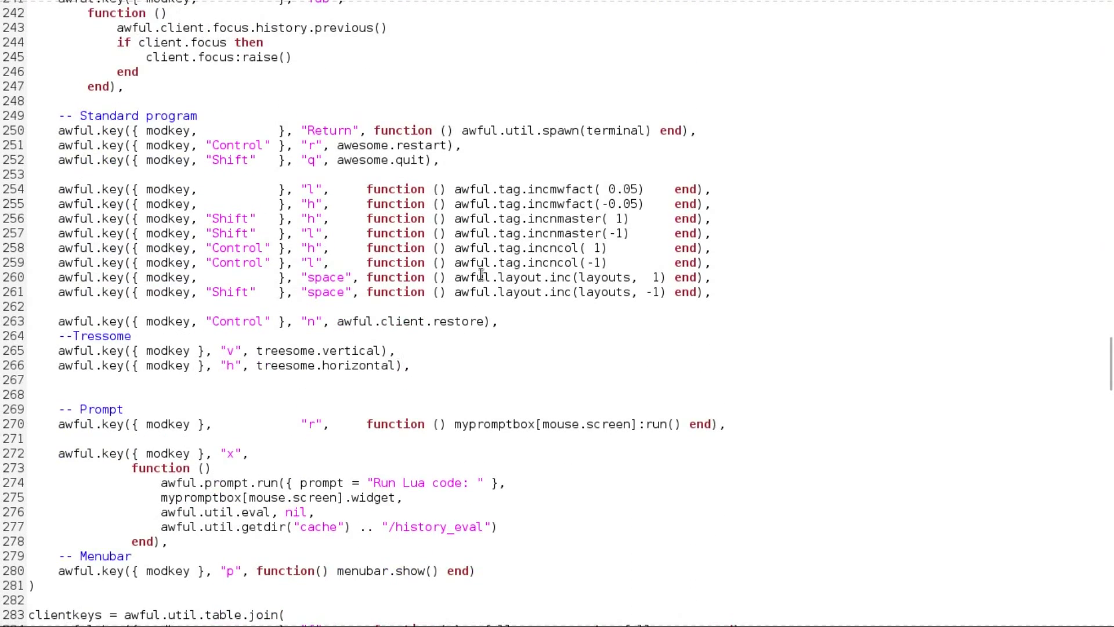
mouse_move(7, 384)
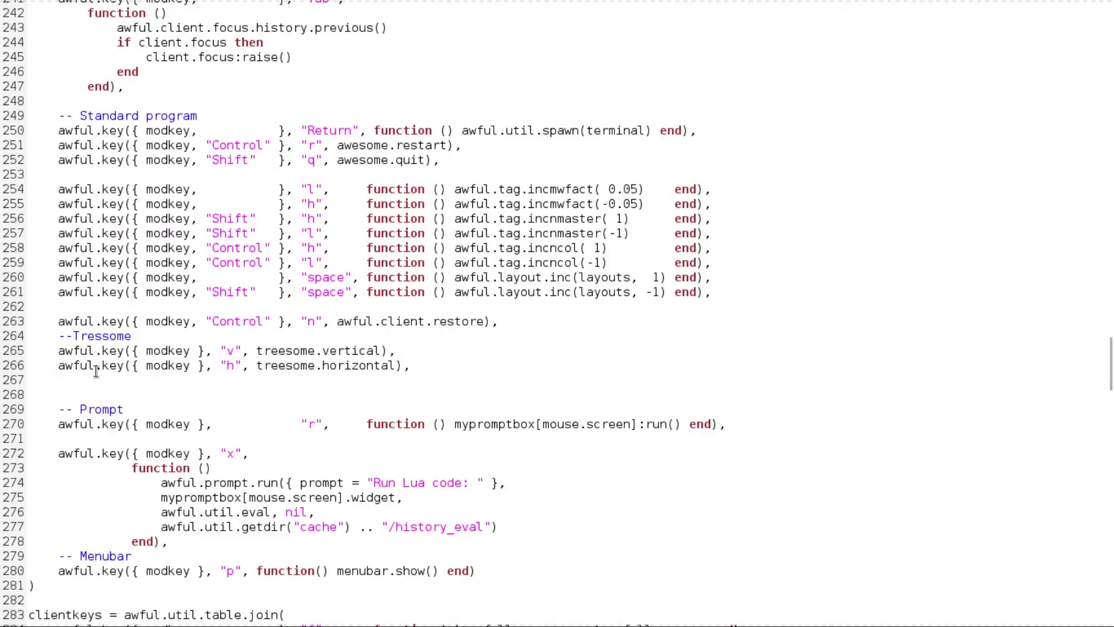
mouse_move(173, 369)
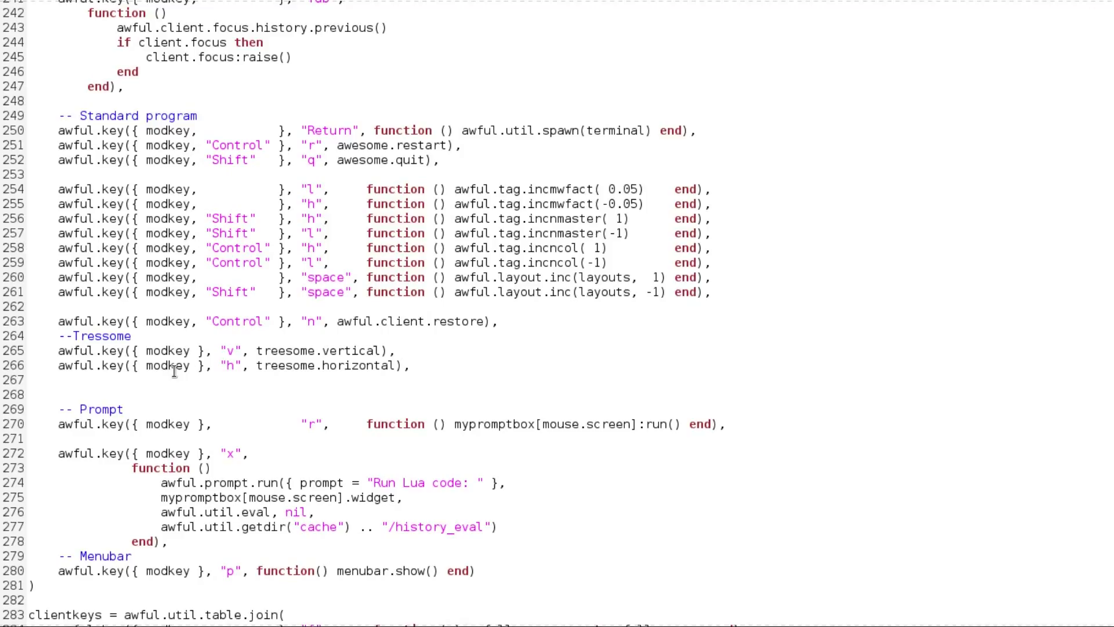
mouse_move(231, 364)
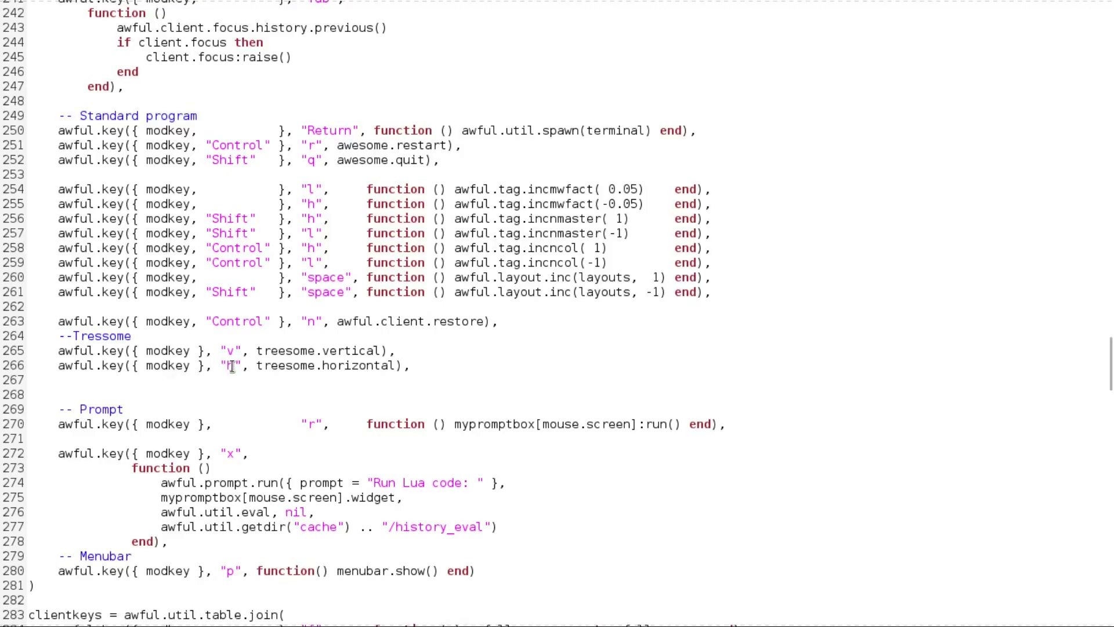
mouse_move(232, 380)
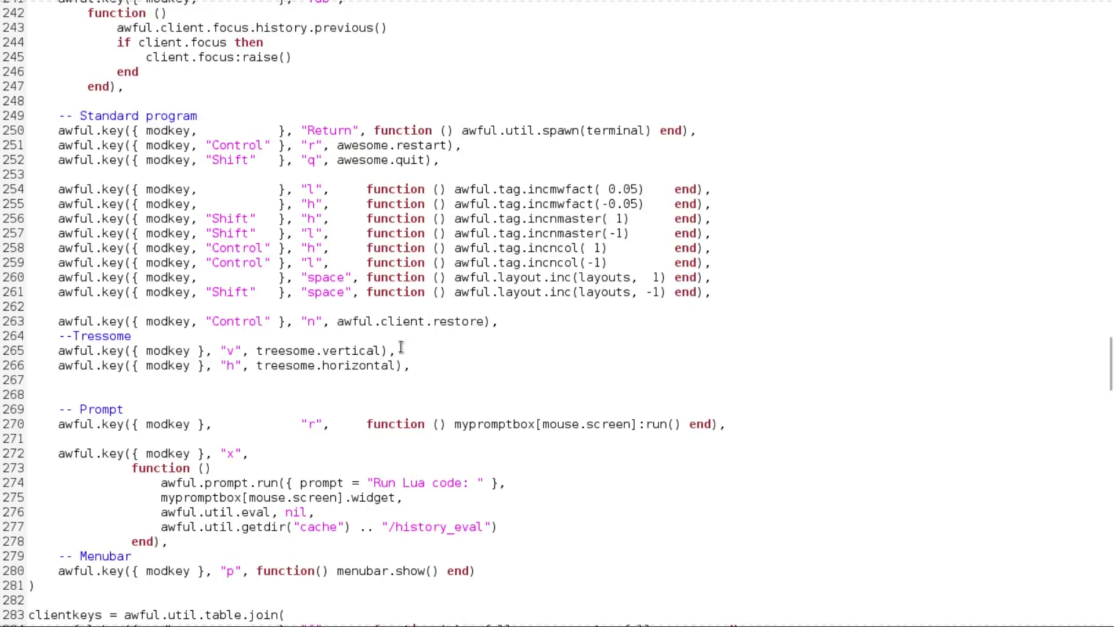
mouse_move(416, 376)
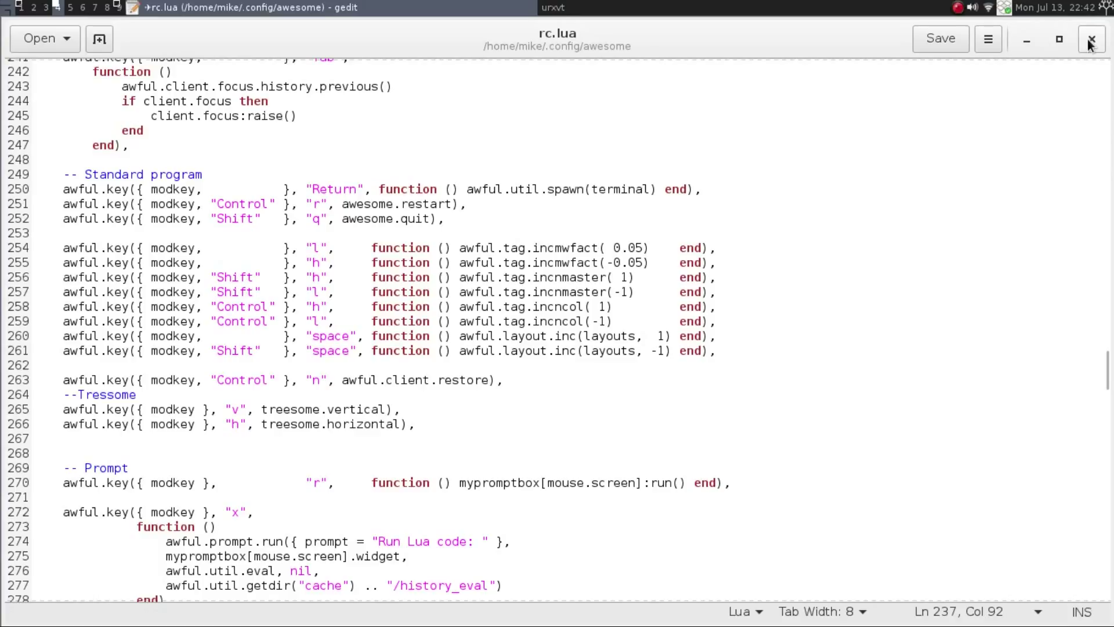
Close the gedit window holding the saved rc.lua, returning to the urxvt terminal
left_click(1091, 38)
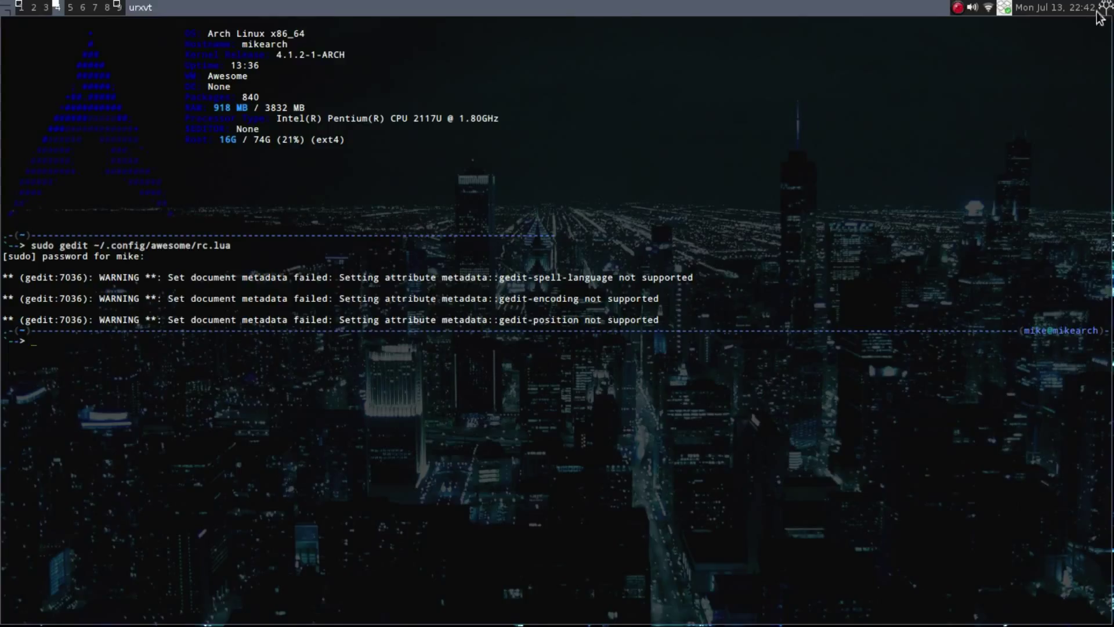
mouse_move(579, 226)
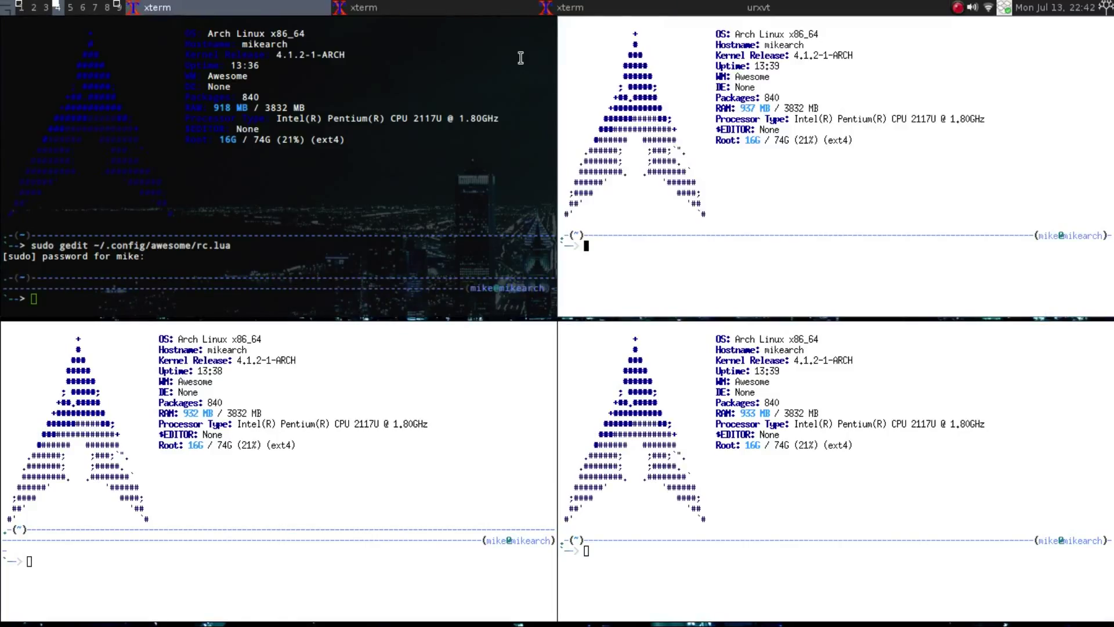
mouse_move(629, 190)
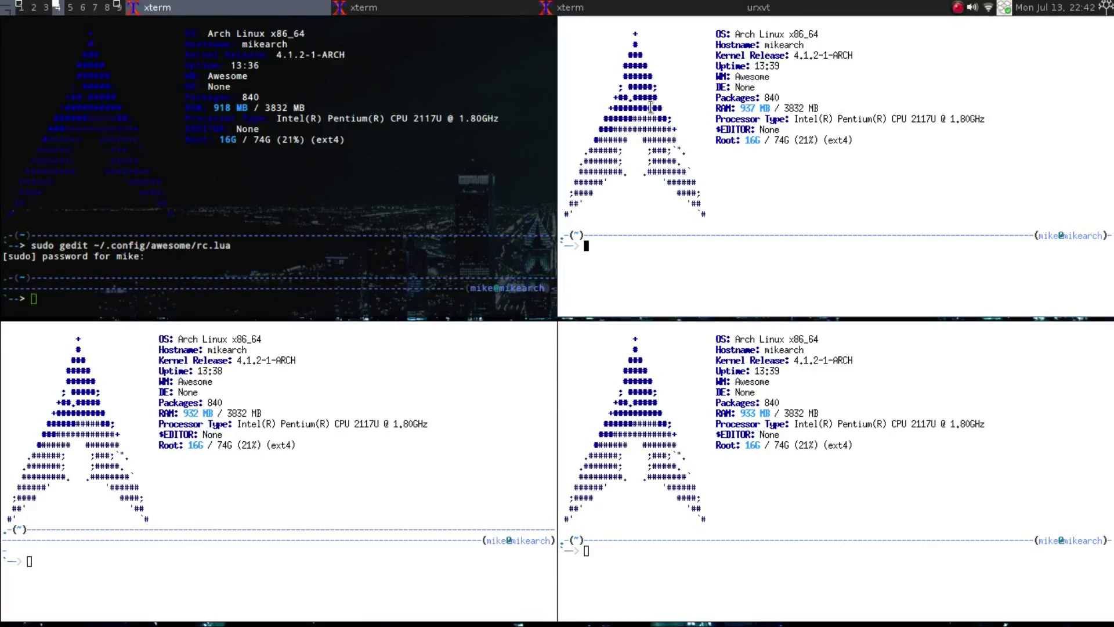
mouse_move(502, 209)
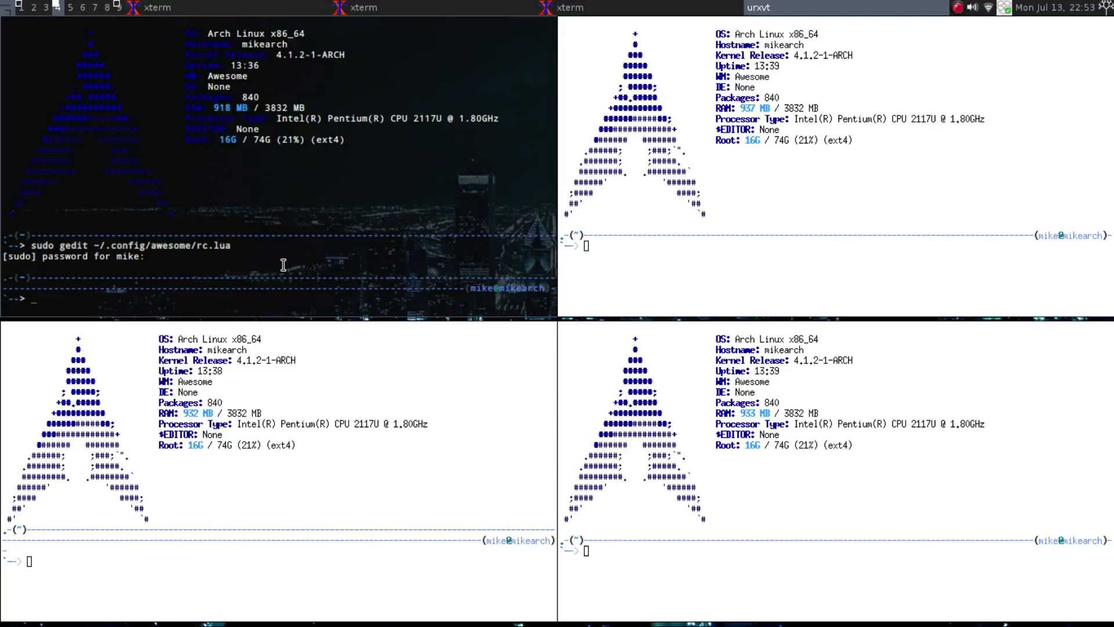
mouse_move(455, 95)
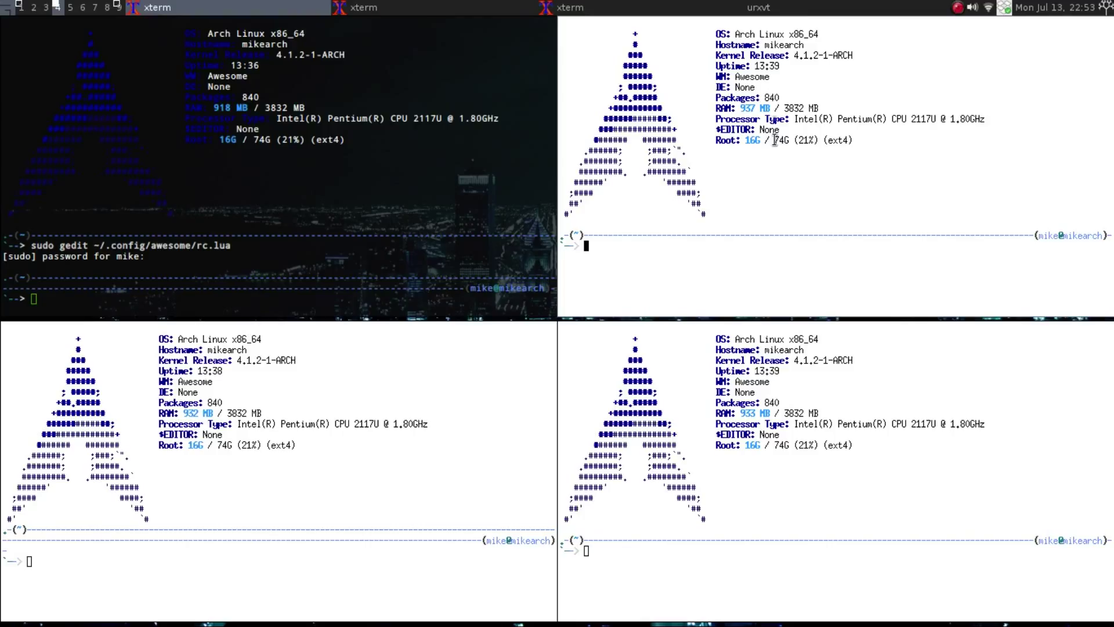
mouse_move(800, 43)
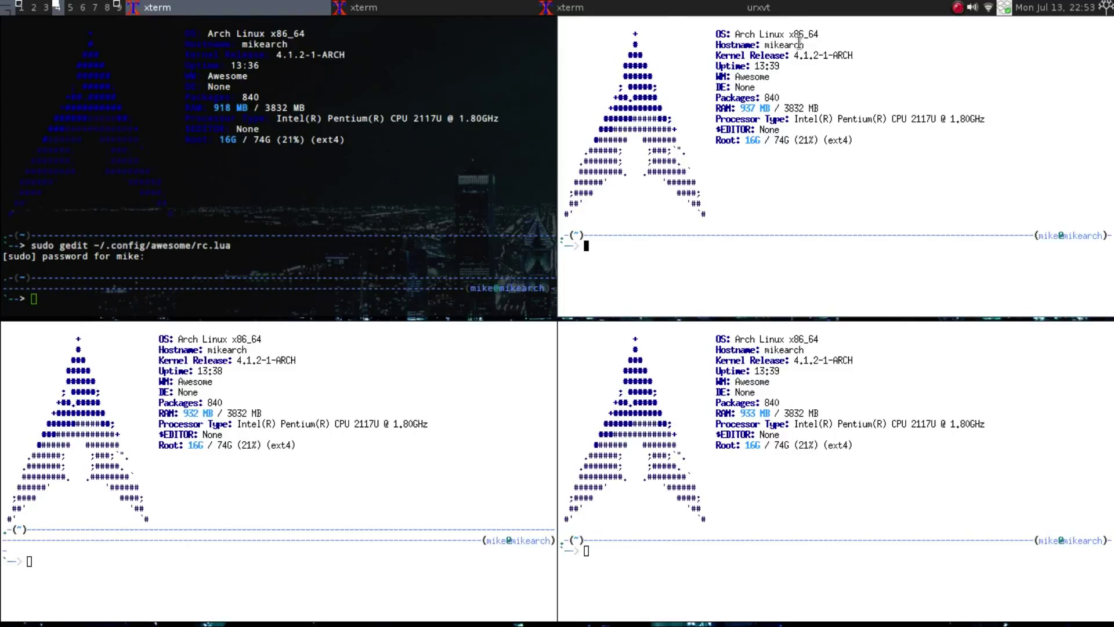
mouse_move(949, 7)
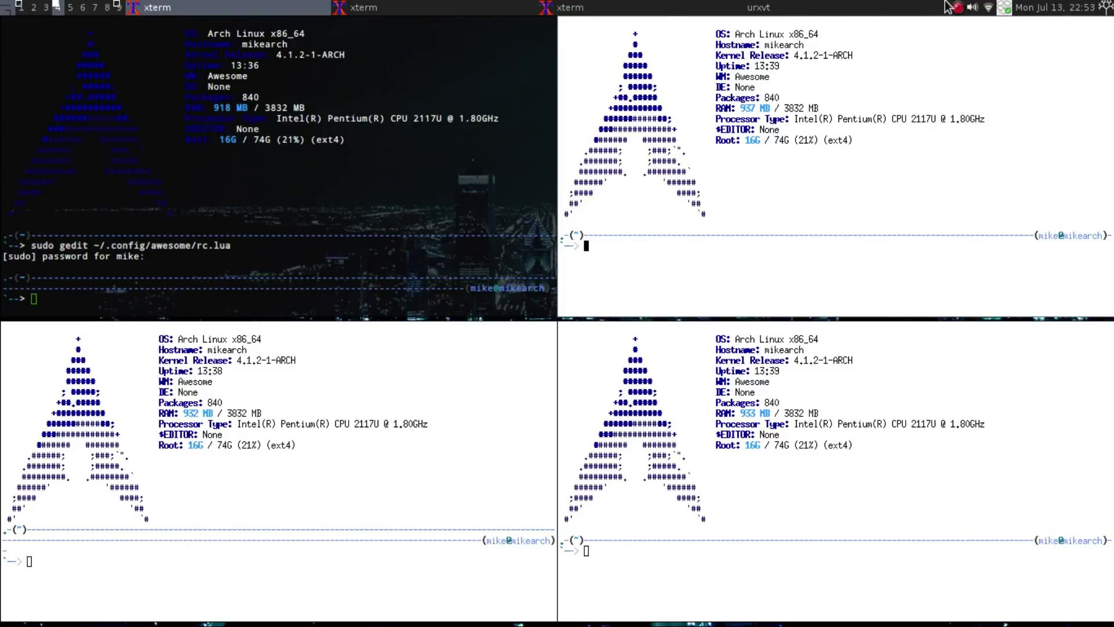